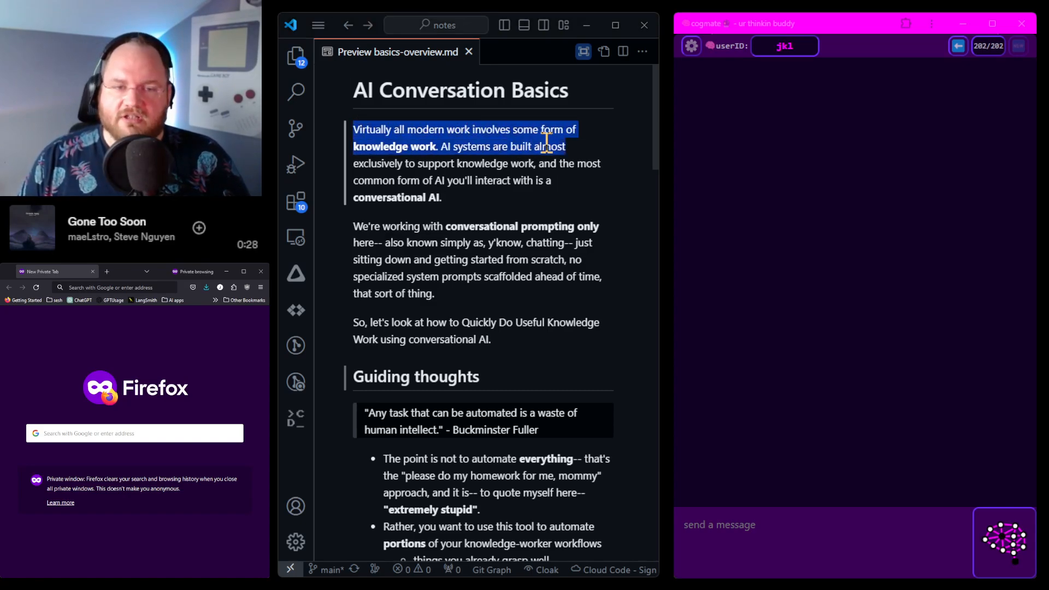
# Step: Make the notes preview fill the editor and move down to the Guiding thoughts section
pyautogui.rightClick(398, 52)
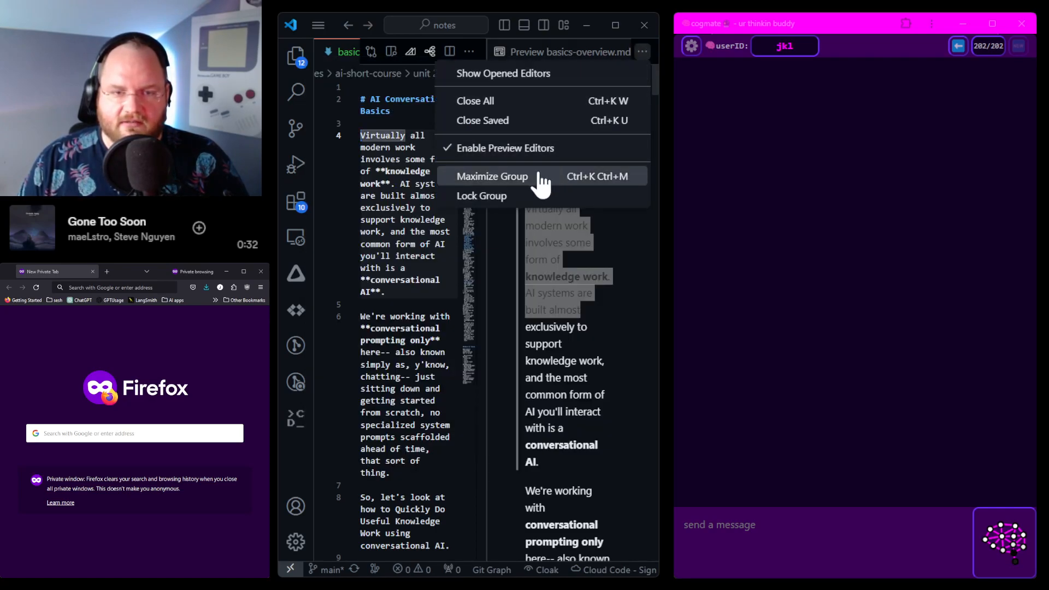
pyautogui.click(491, 176)
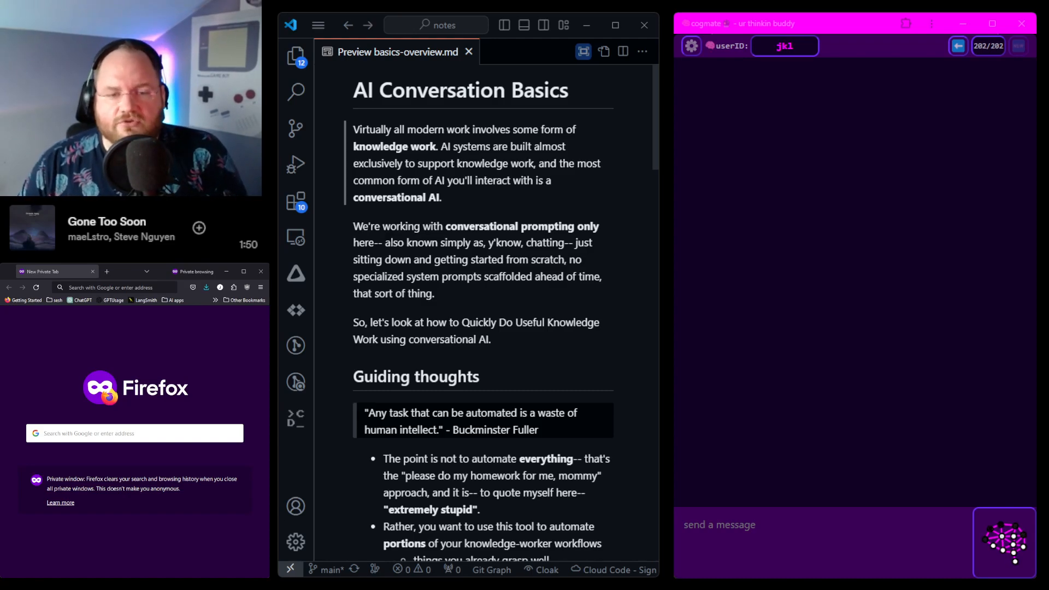
pyautogui.moveTo(561, 261)
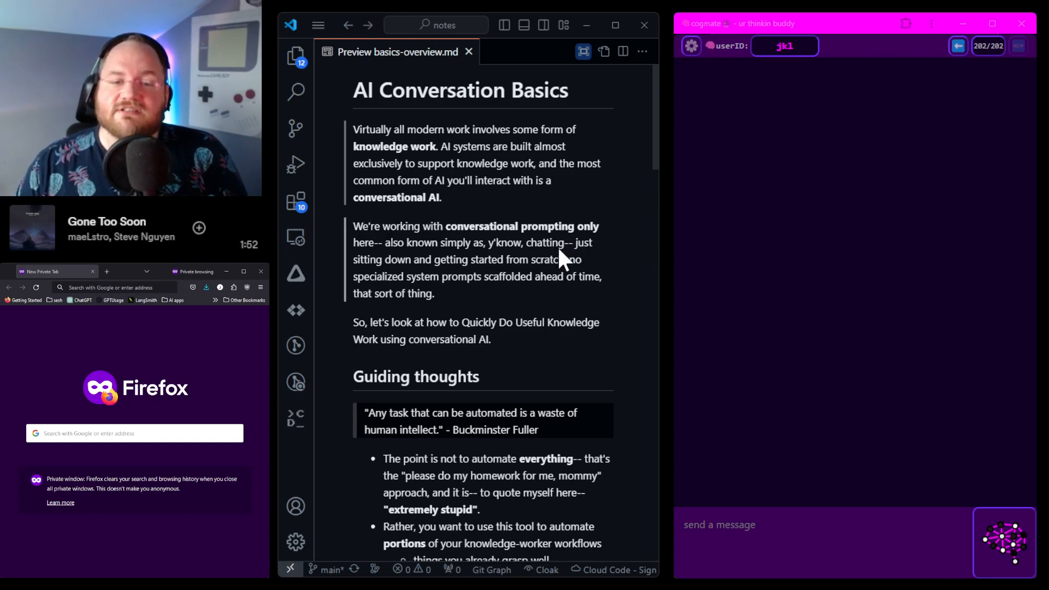
pyautogui.scroll(-3)
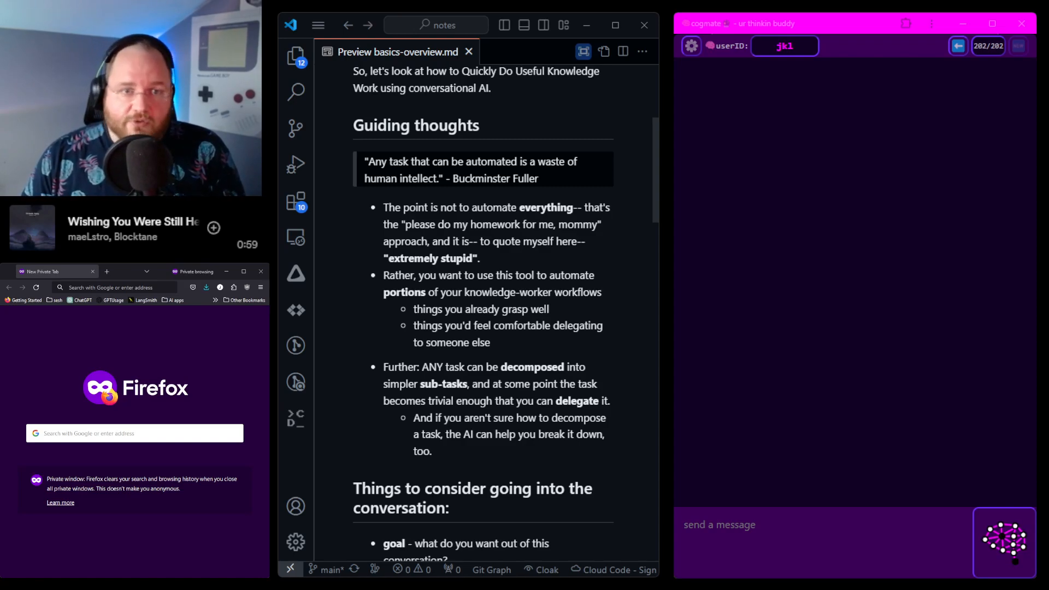
pyautogui.moveTo(494, 476)
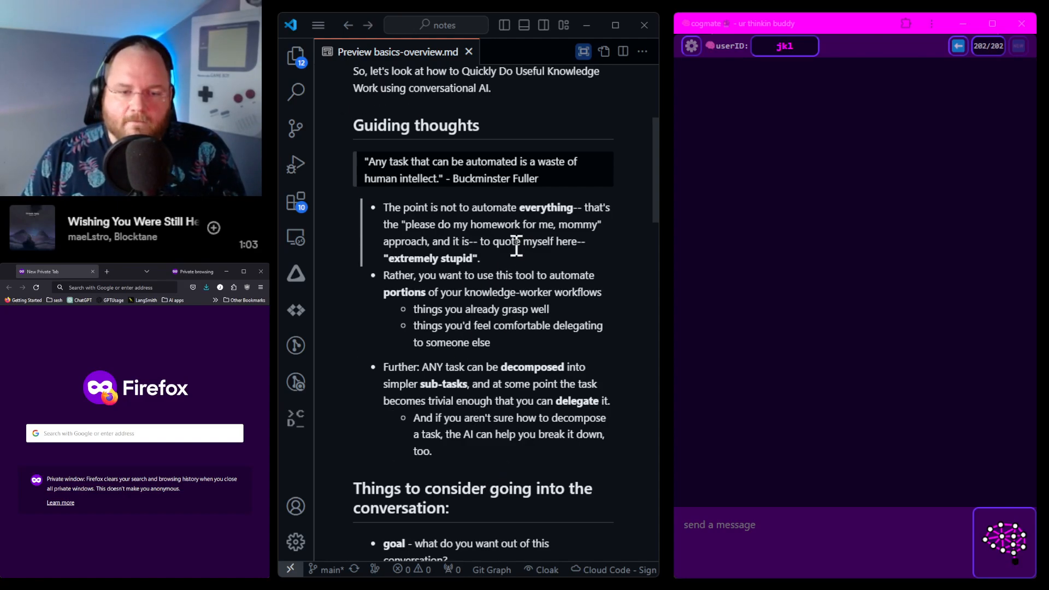
# Step: Scroll the preview around the Things to consider section
pyautogui.scroll(-3)
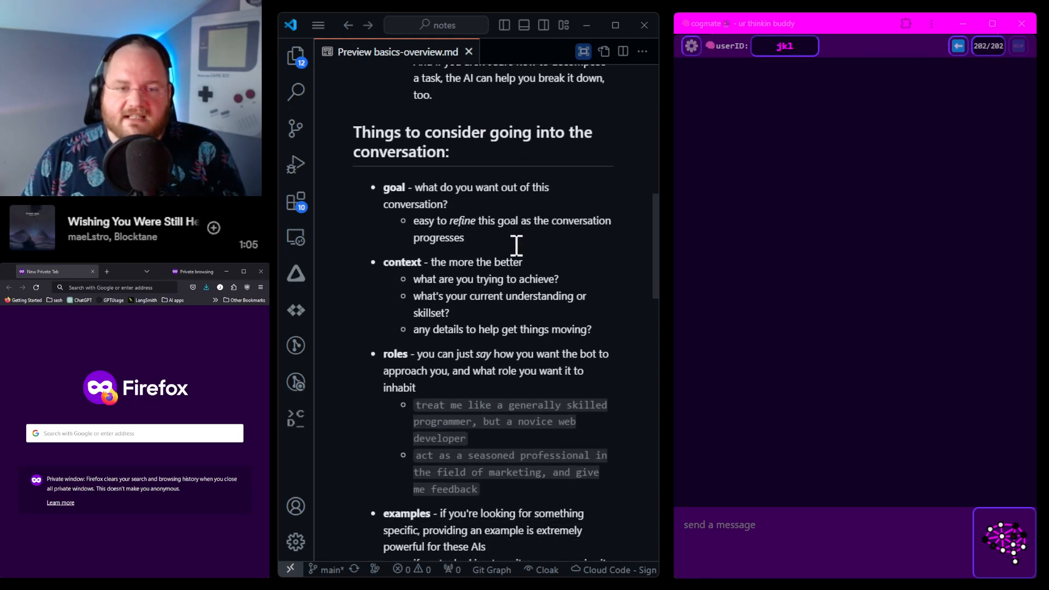
pyautogui.scroll(3)
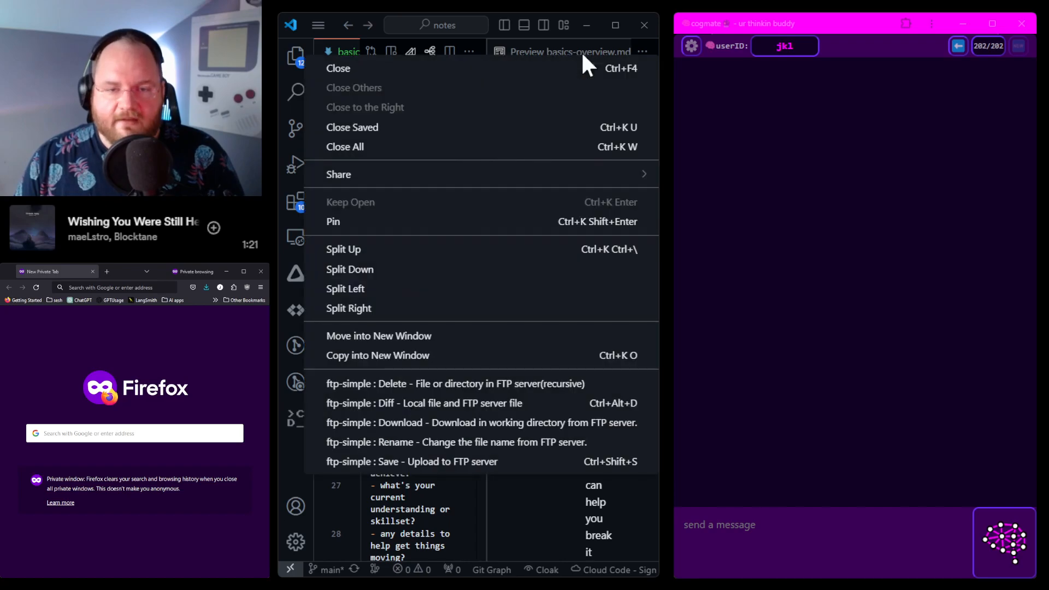
# Step: Close the Continue chat panel and return to the basics-overview.md preview tab
pyautogui.click(641, 51)
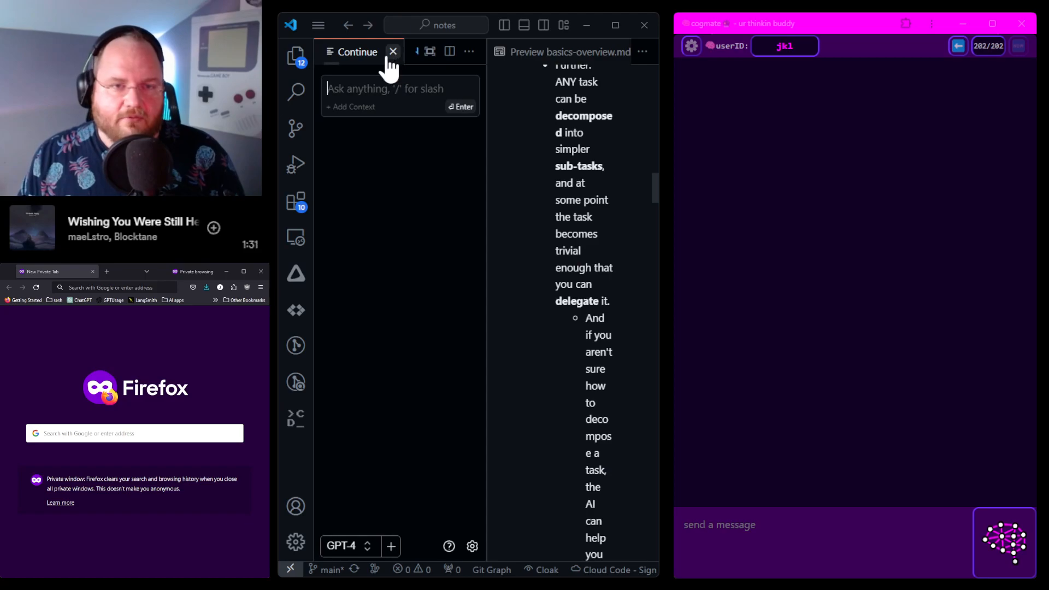
pyautogui.click(393, 52)
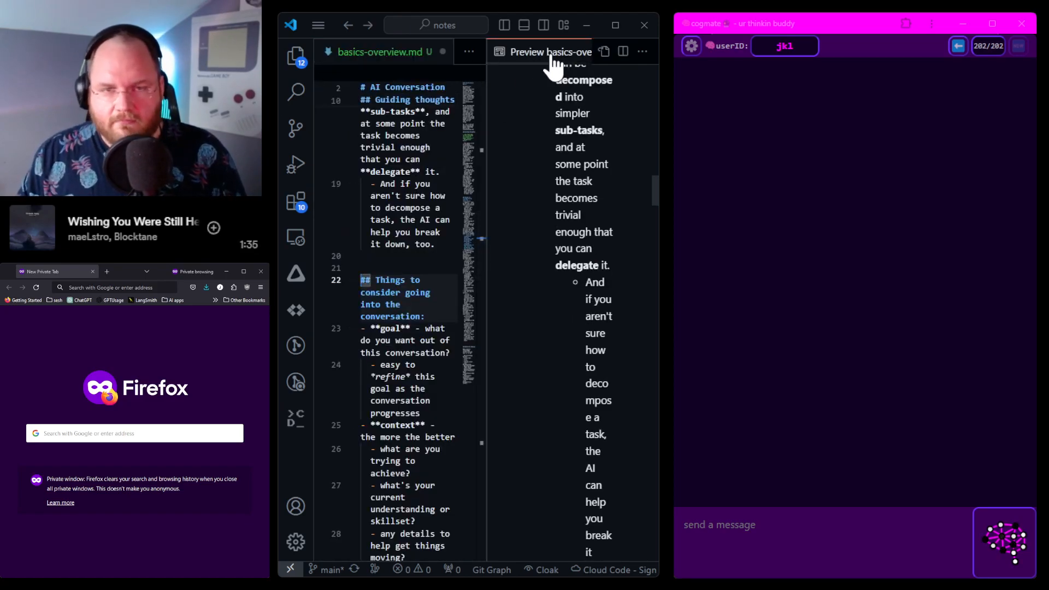
pyautogui.click(642, 52)
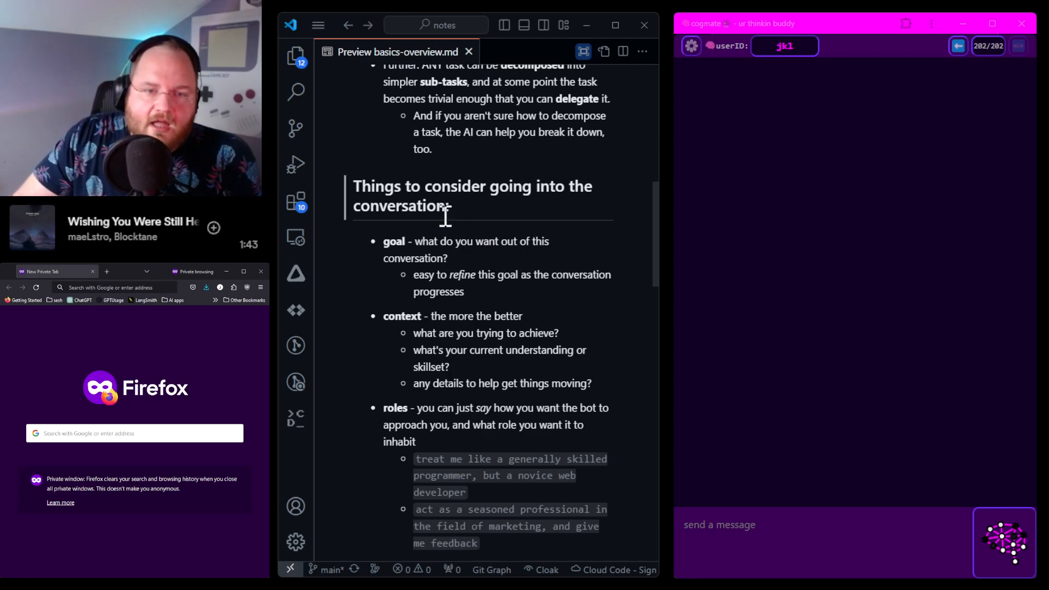
pyautogui.moveTo(464, 244)
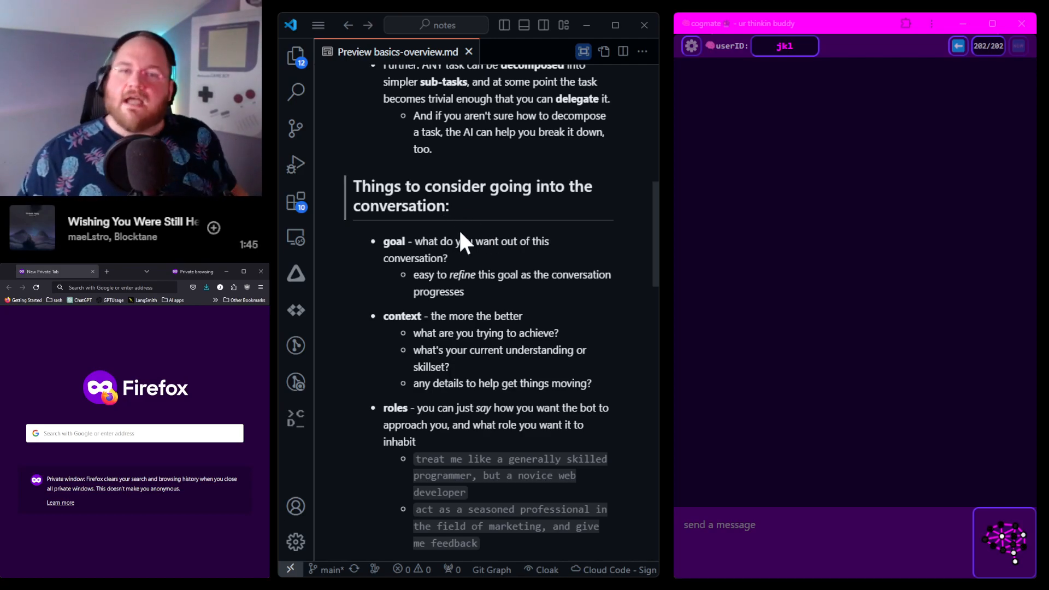
pyautogui.moveTo(897, 313)
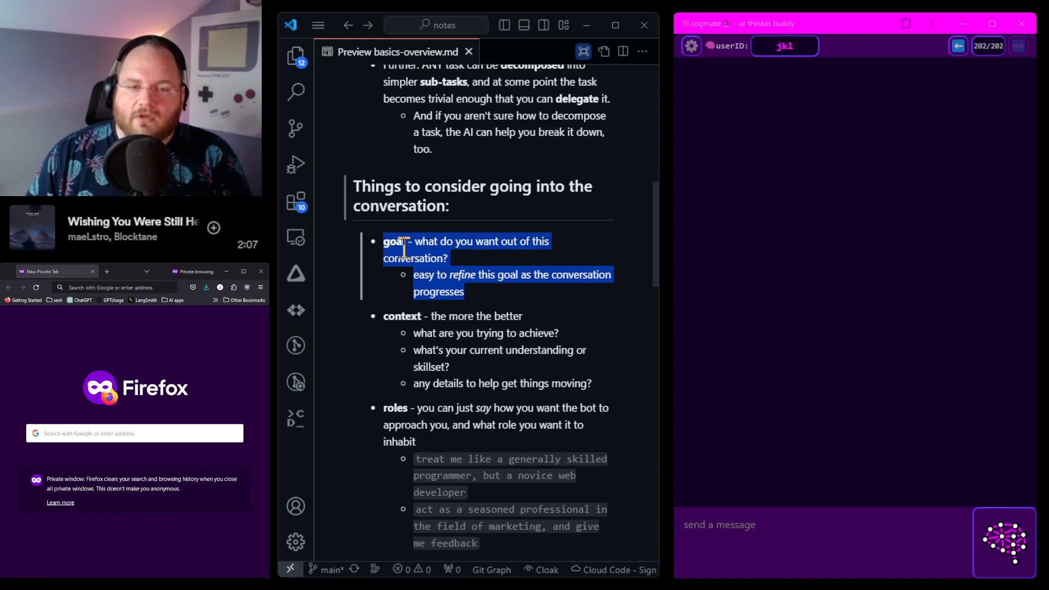
pyautogui.click(422, 246)
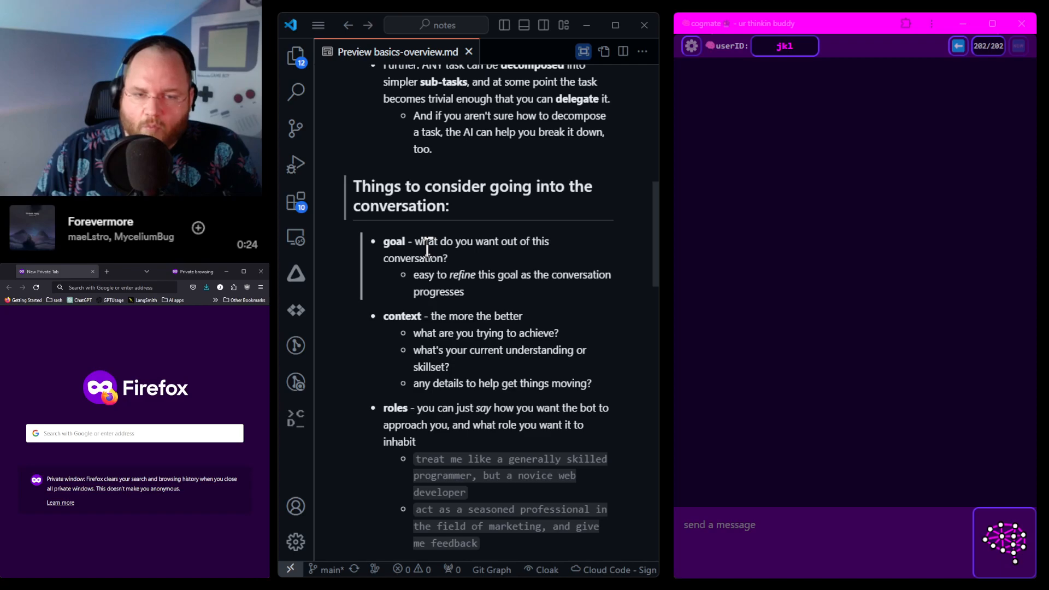
# Step: Scroll the preview down slightly to the context and examples bullets
pyautogui.scroll(-3)
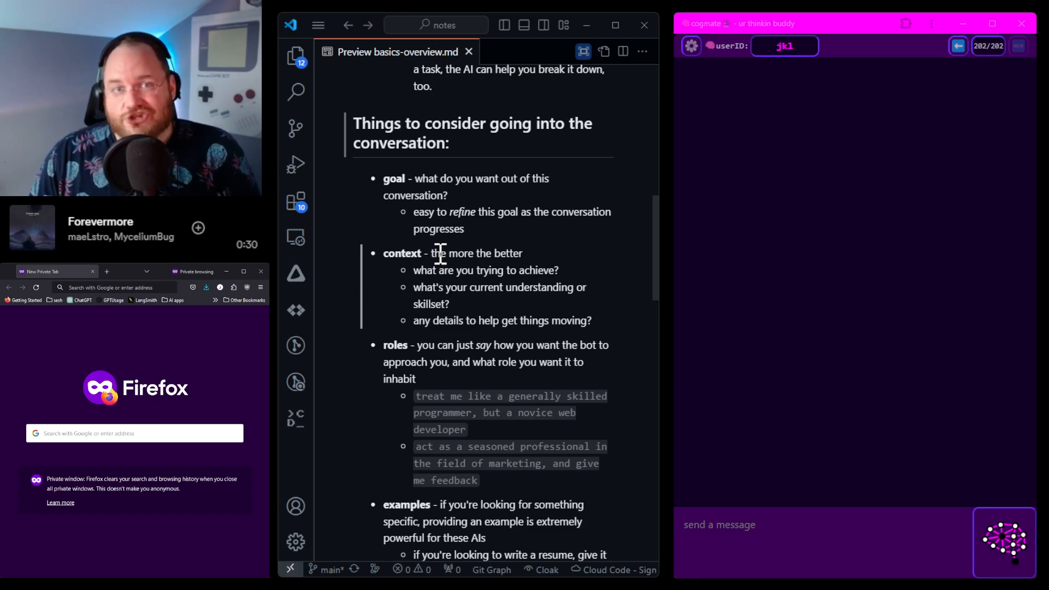
pyautogui.moveTo(426, 270)
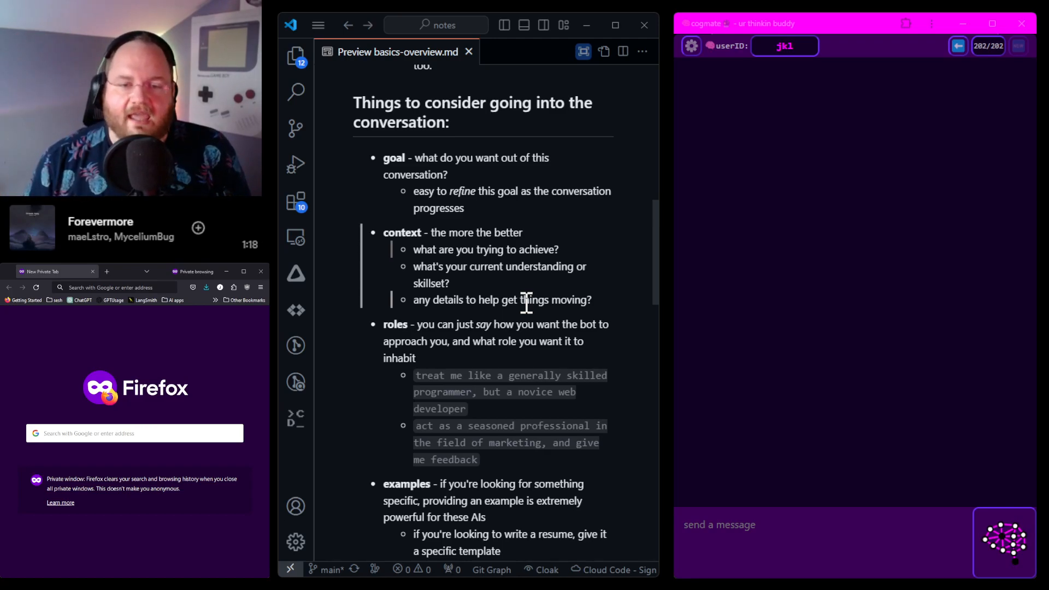
pyautogui.moveTo(565, 305)
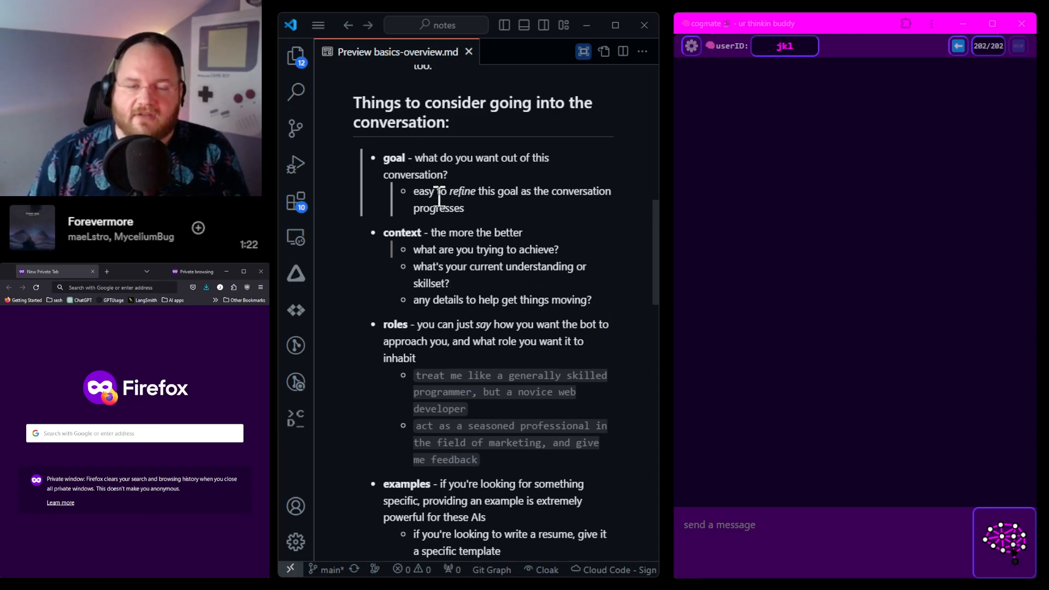
pyautogui.moveTo(485, 284)
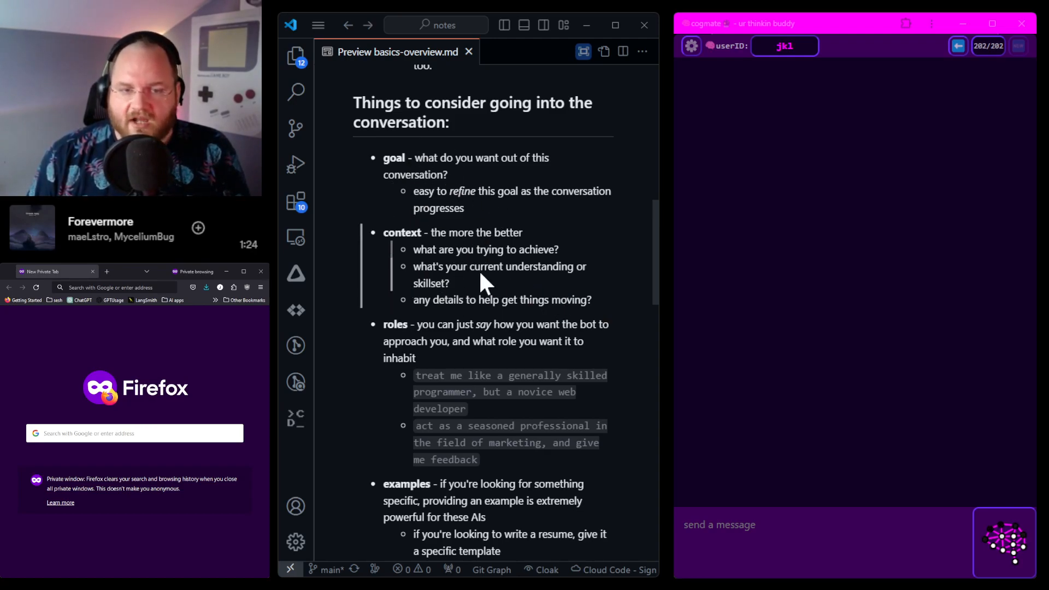
# Step: Scroll the preview down past roles and examples to the format and interaction points
pyautogui.scroll(-3)
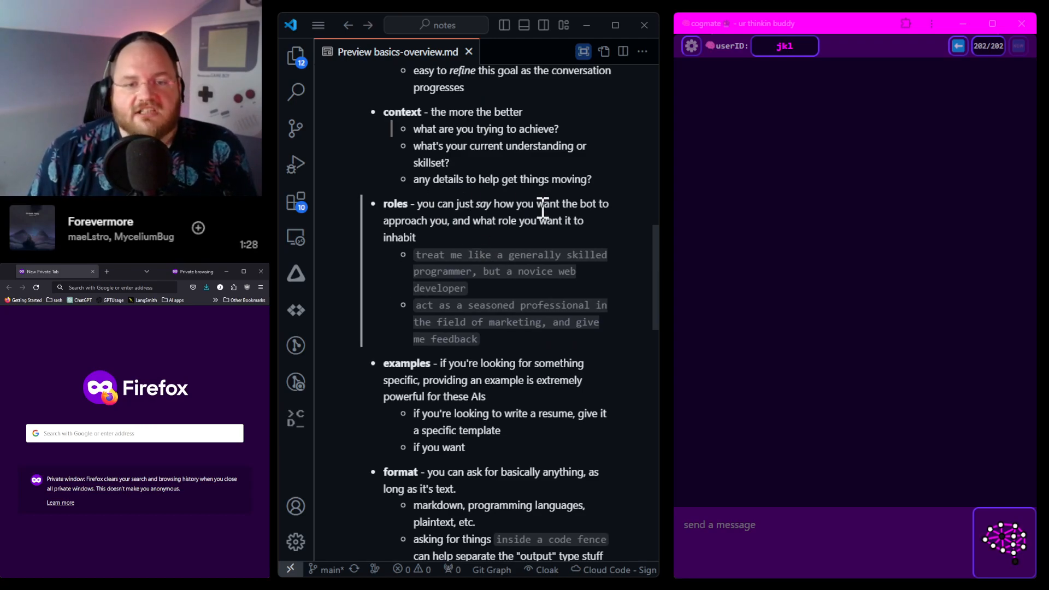
pyautogui.moveTo(477, 254)
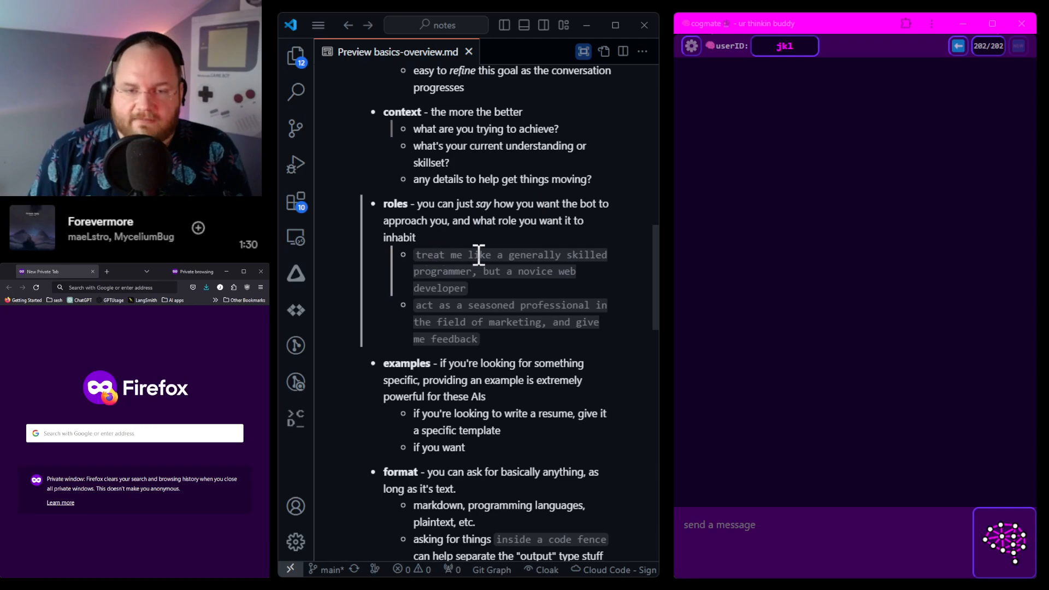
pyautogui.moveTo(522, 278)
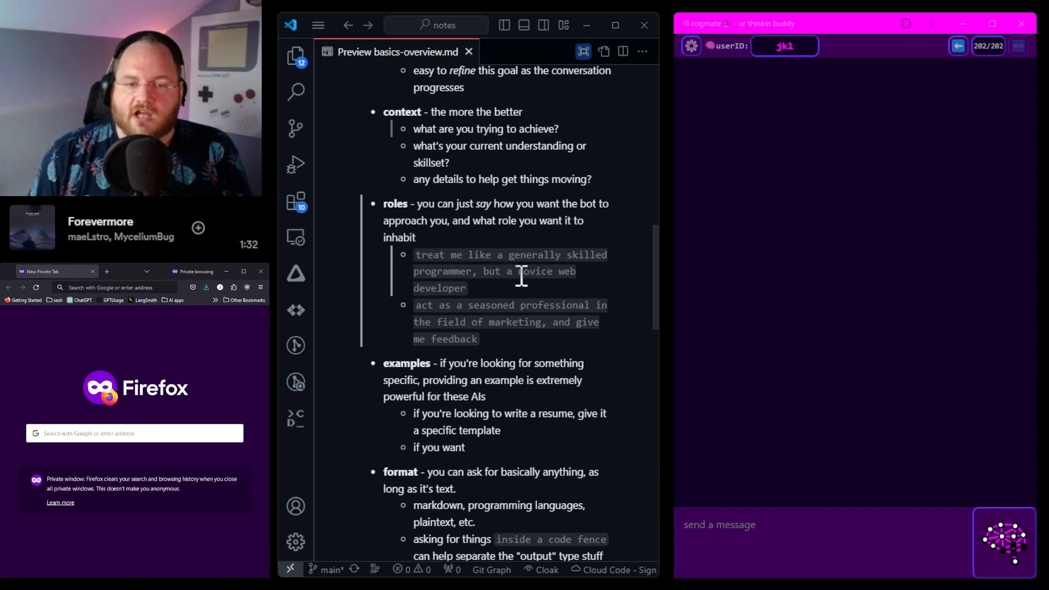
pyautogui.moveTo(438, 288)
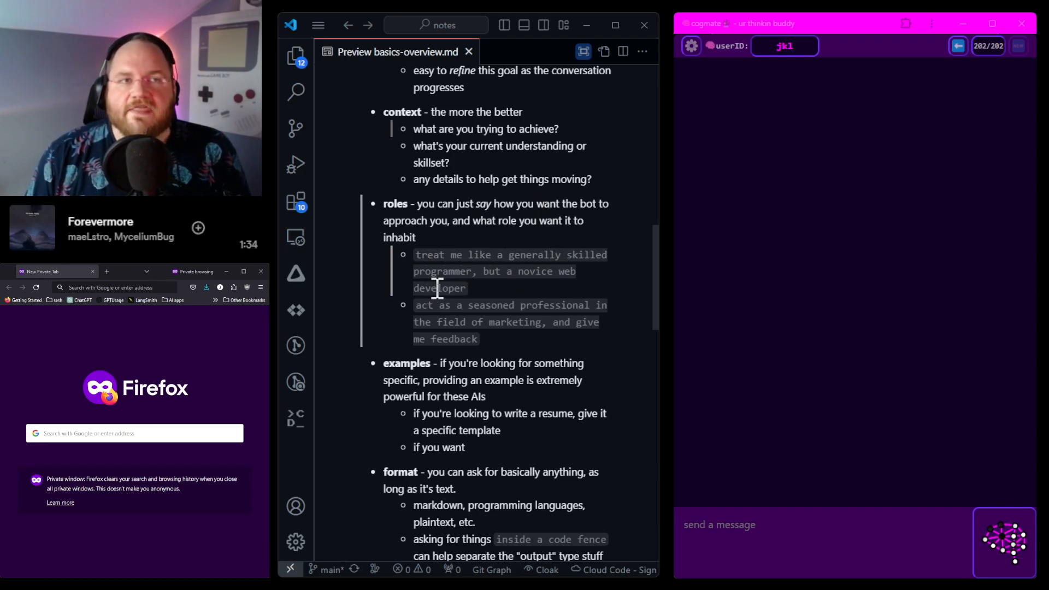
pyautogui.moveTo(434, 255)
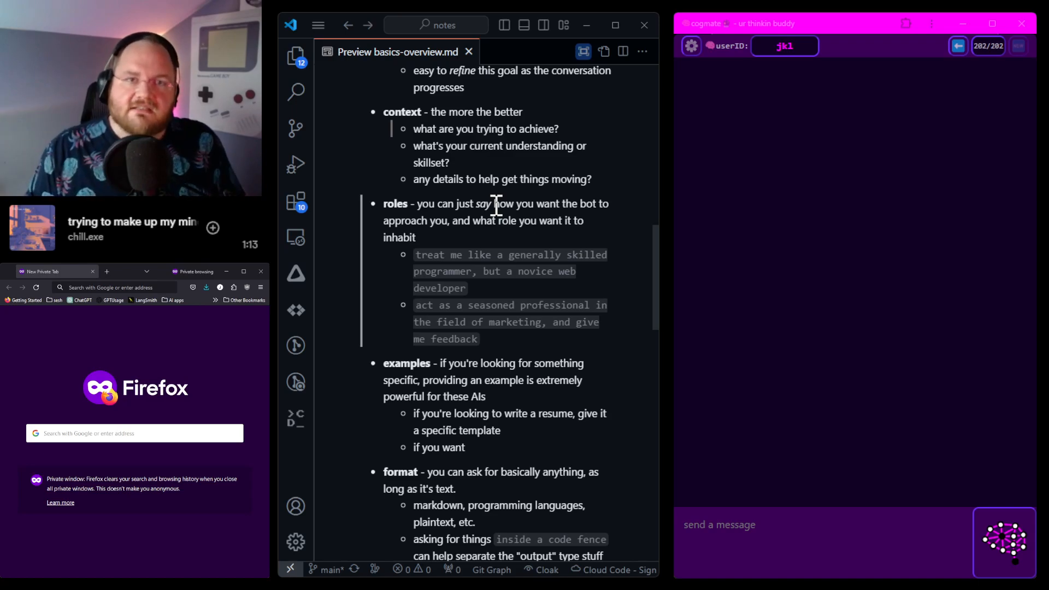
pyautogui.scroll(-3)
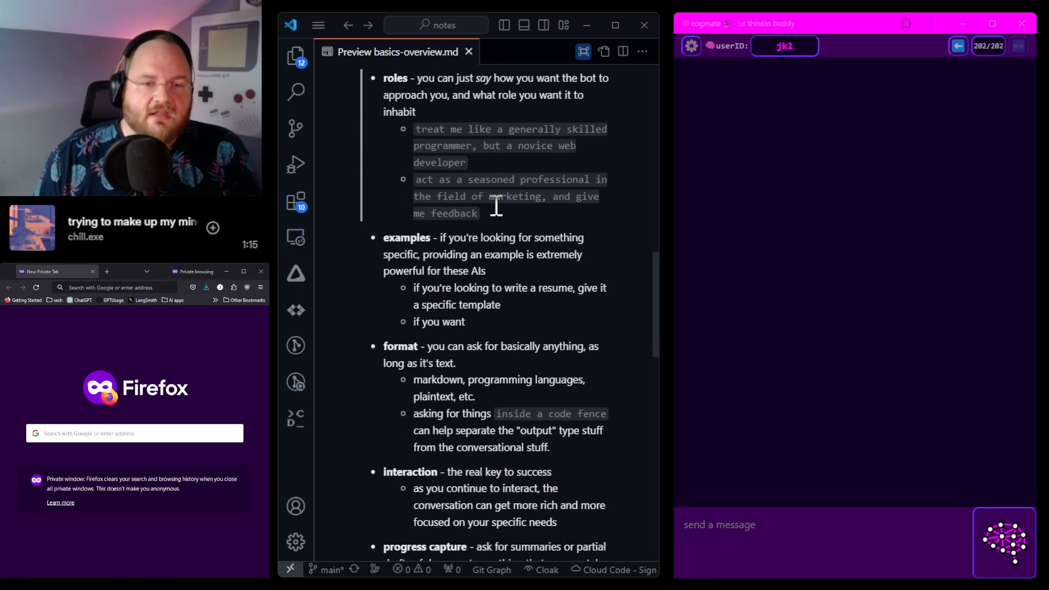
pyautogui.moveTo(405, 255)
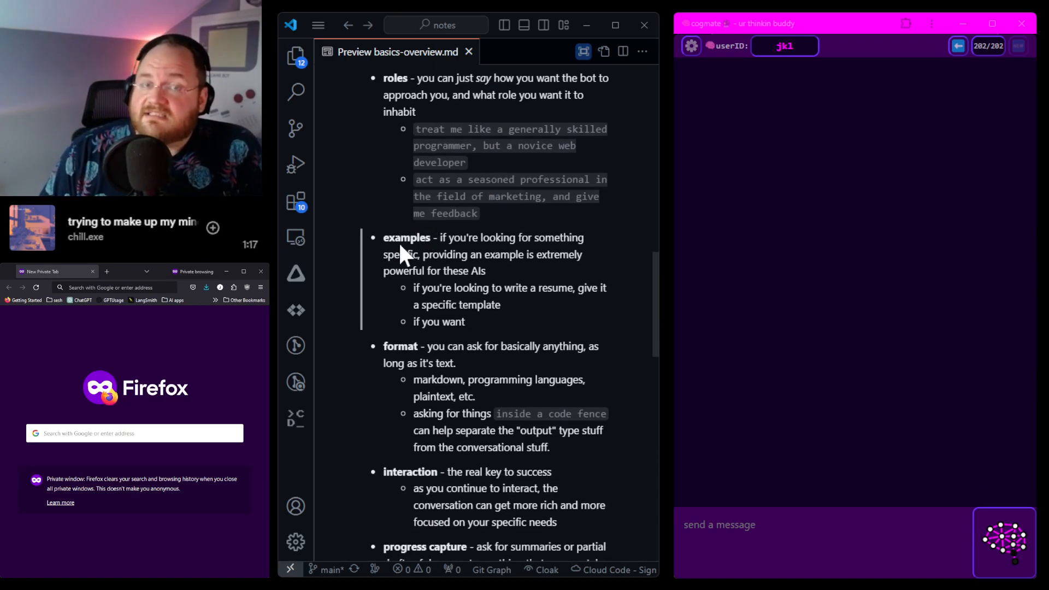
pyautogui.moveTo(453, 243)
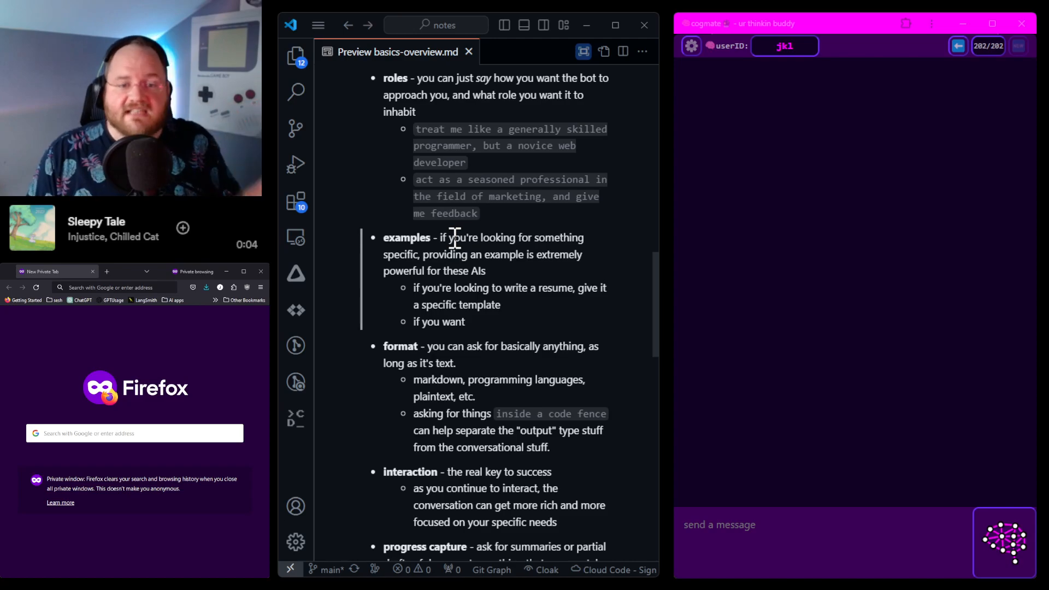
pyautogui.moveTo(475, 331)
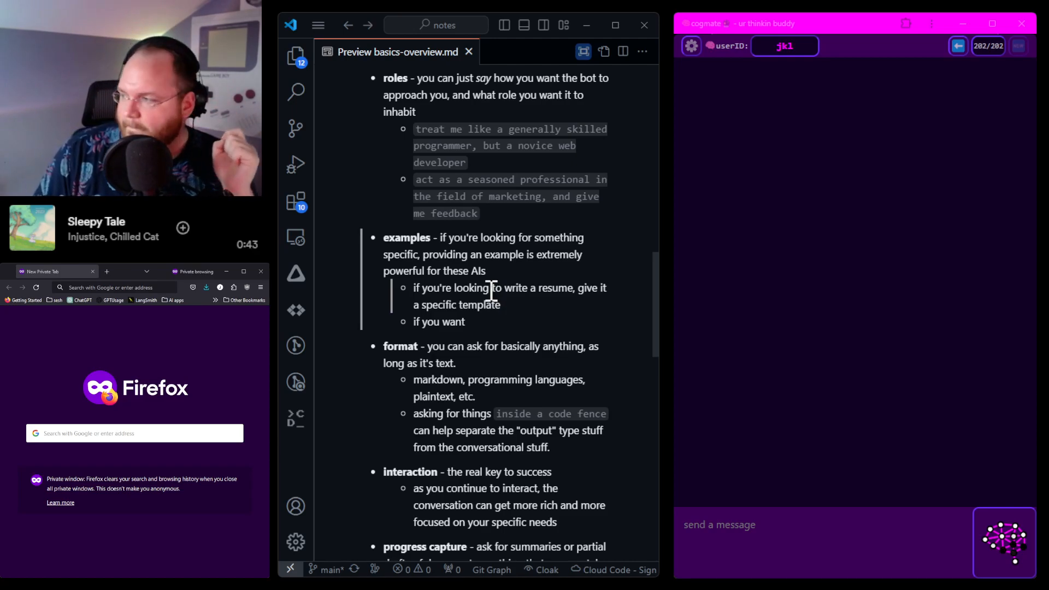
# Step: Scroll the preview down to show the full progress capture list
pyautogui.scroll(-3)
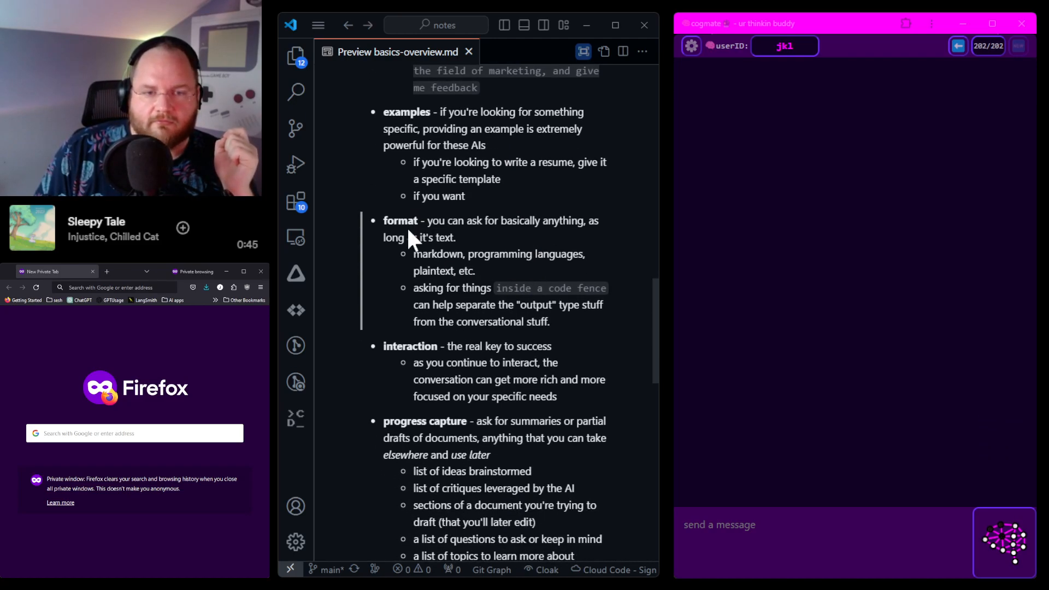
pyautogui.moveTo(515, 167)
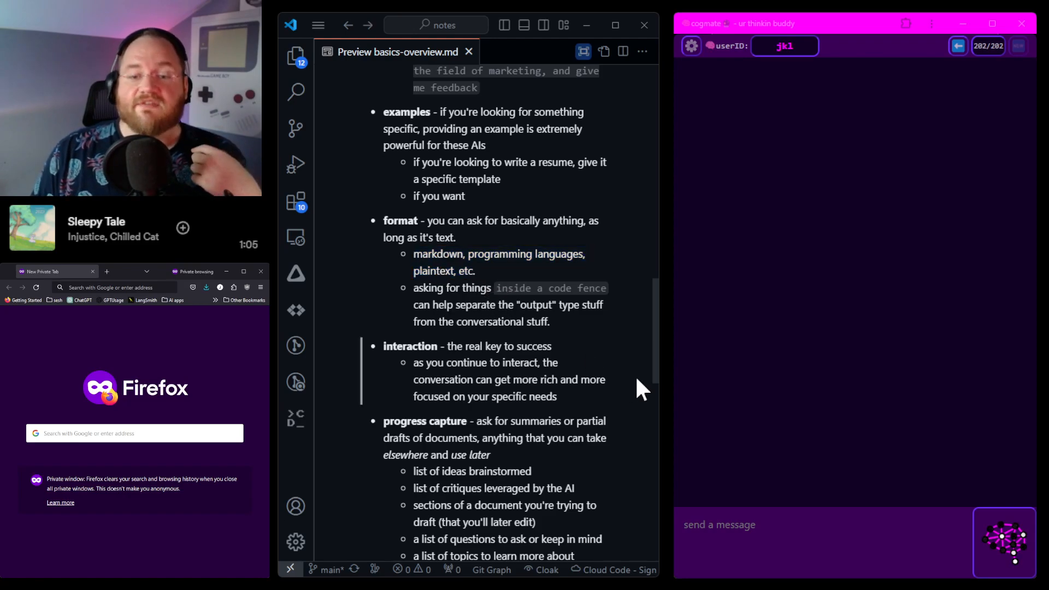
pyautogui.moveTo(827, 534)
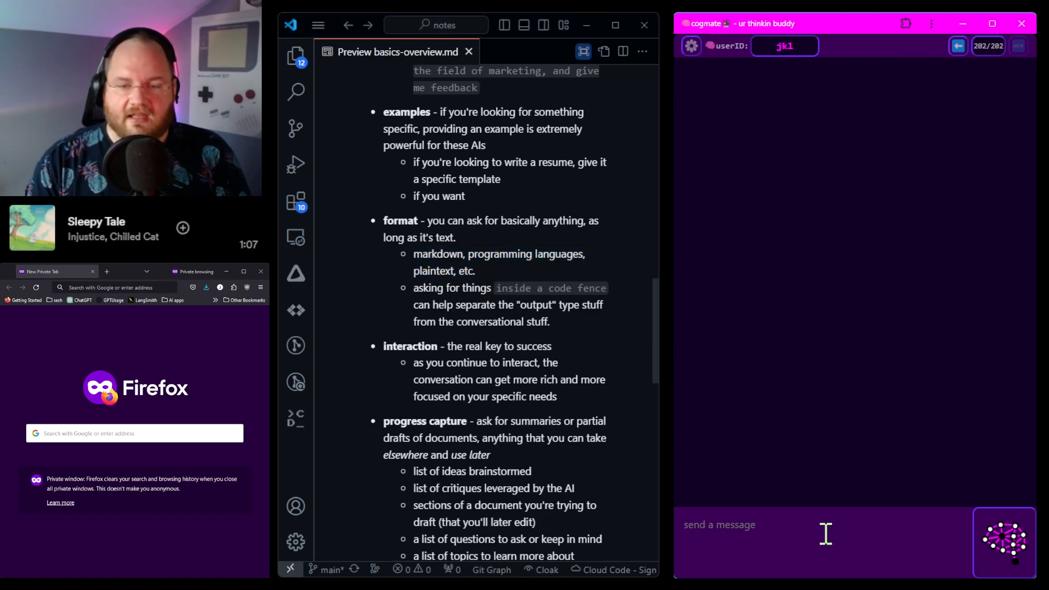
# Step: Ask cogmate for a quick rundown of a dog's features in markdown inside a code fence
pyautogui.write('give me')
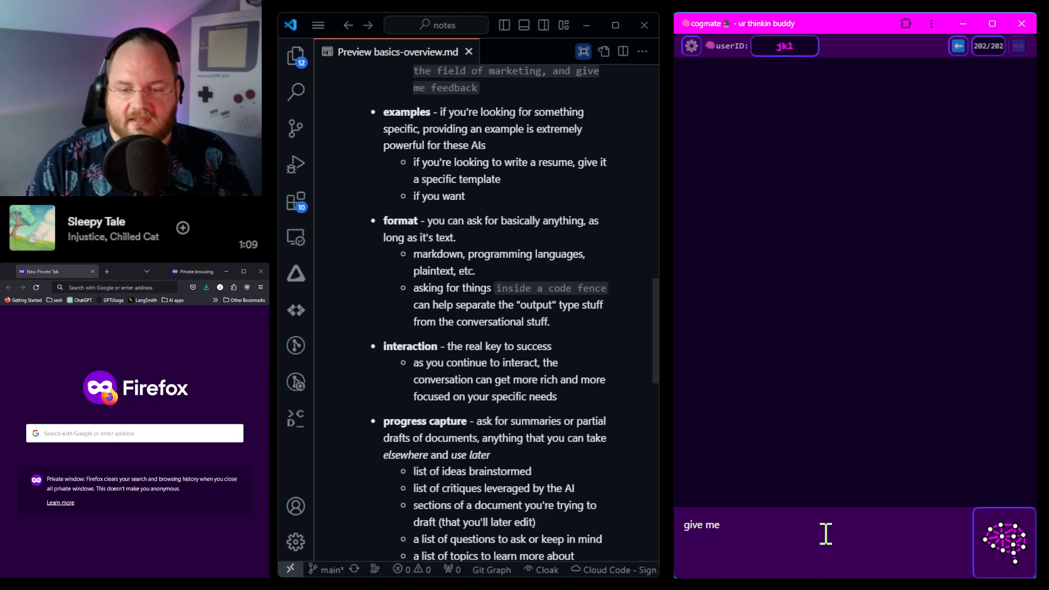
pyautogui.write('a qu')
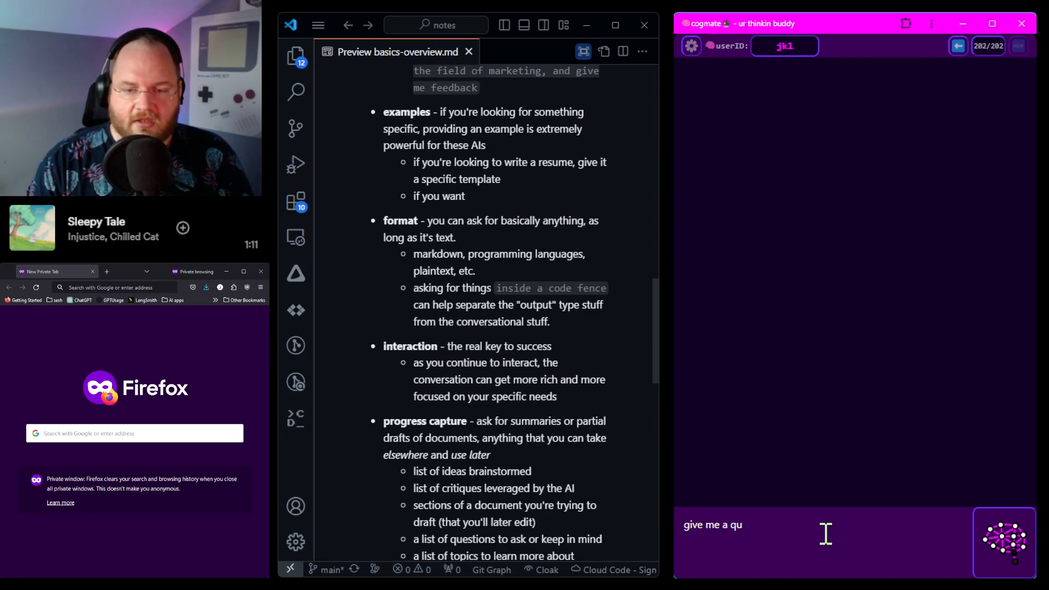
pyautogui.write('ick rundown of the features')
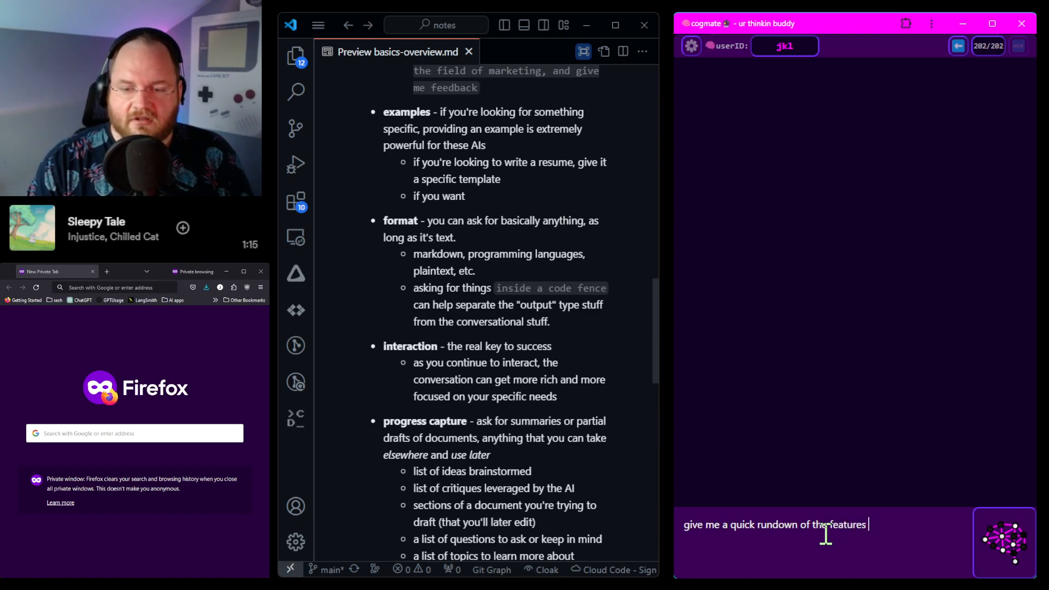
pyautogui.write('of a dog')
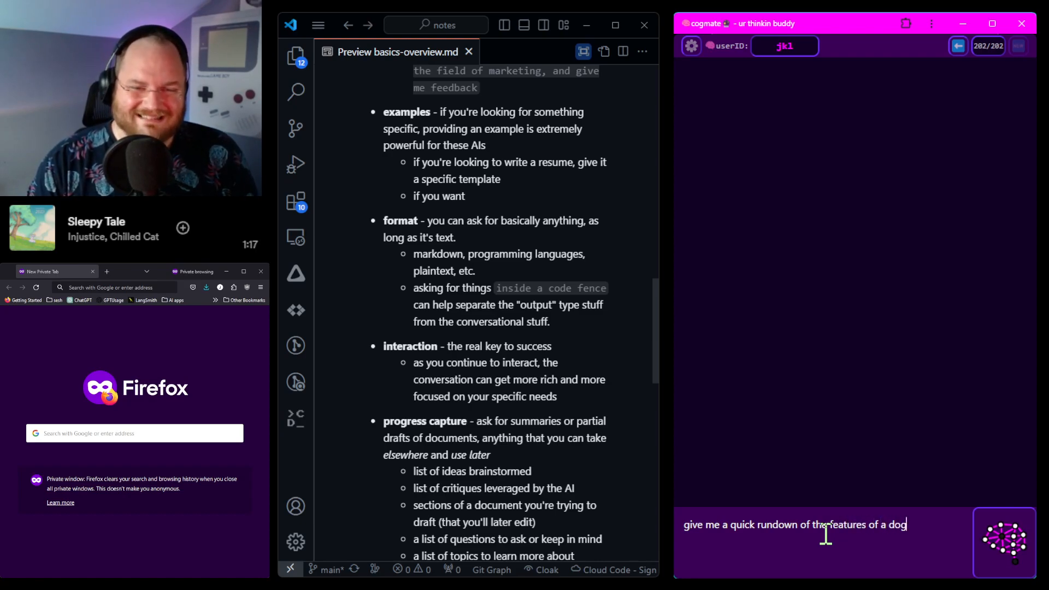
pyautogui.write('in a')
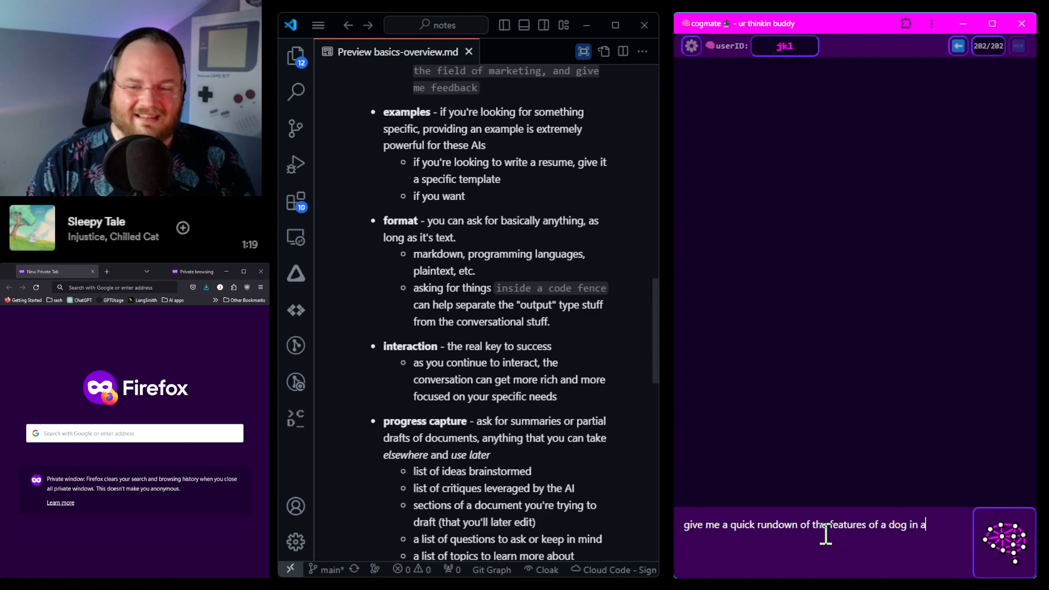
pyautogui.write('markdown format')
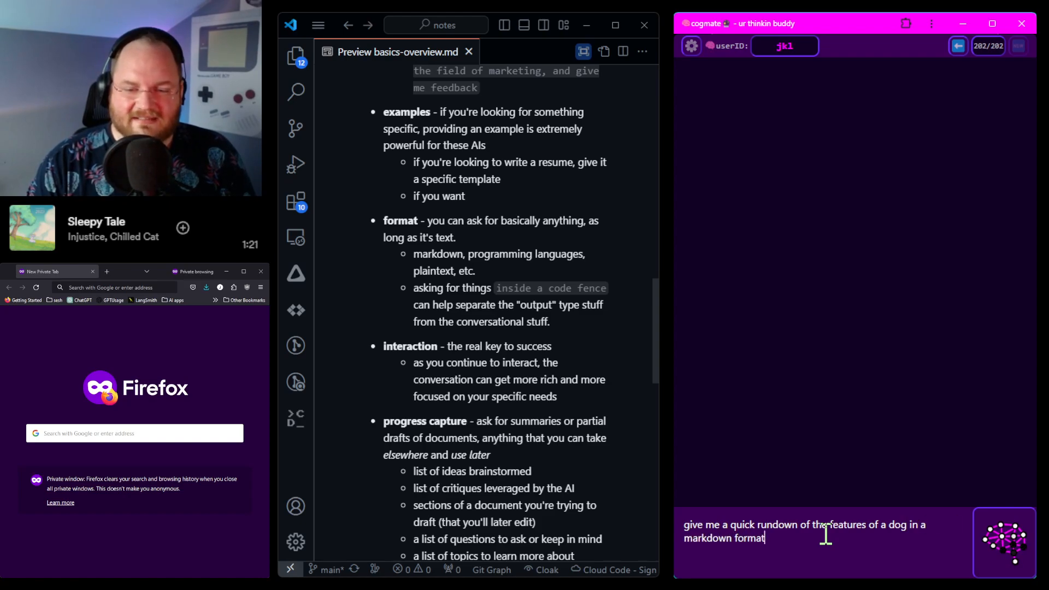
pyautogui.write('inside a code fen')
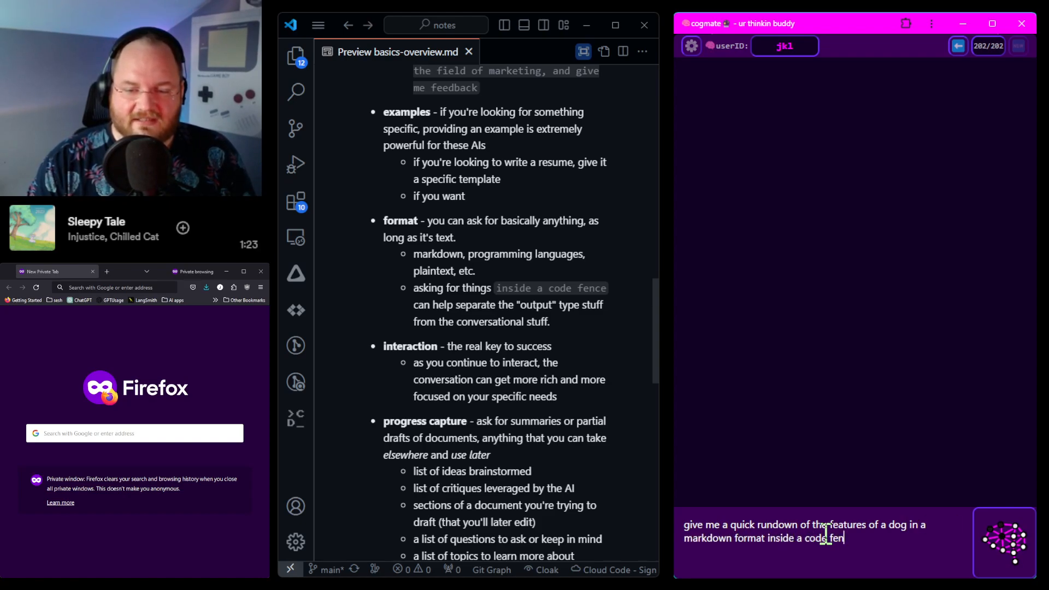
pyautogui.press('Return')
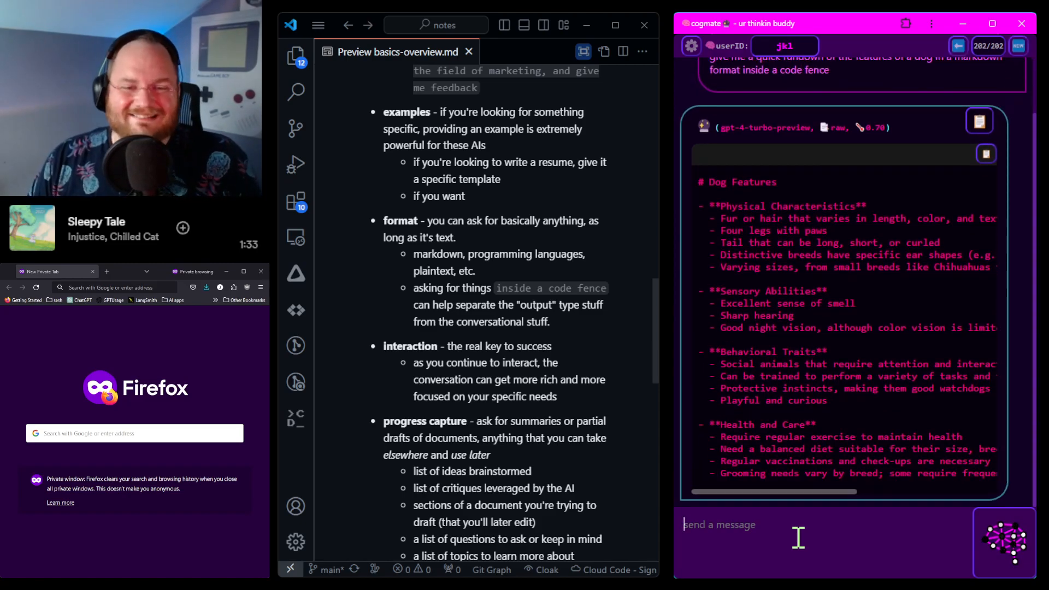
pyautogui.moveTo(887, 413)
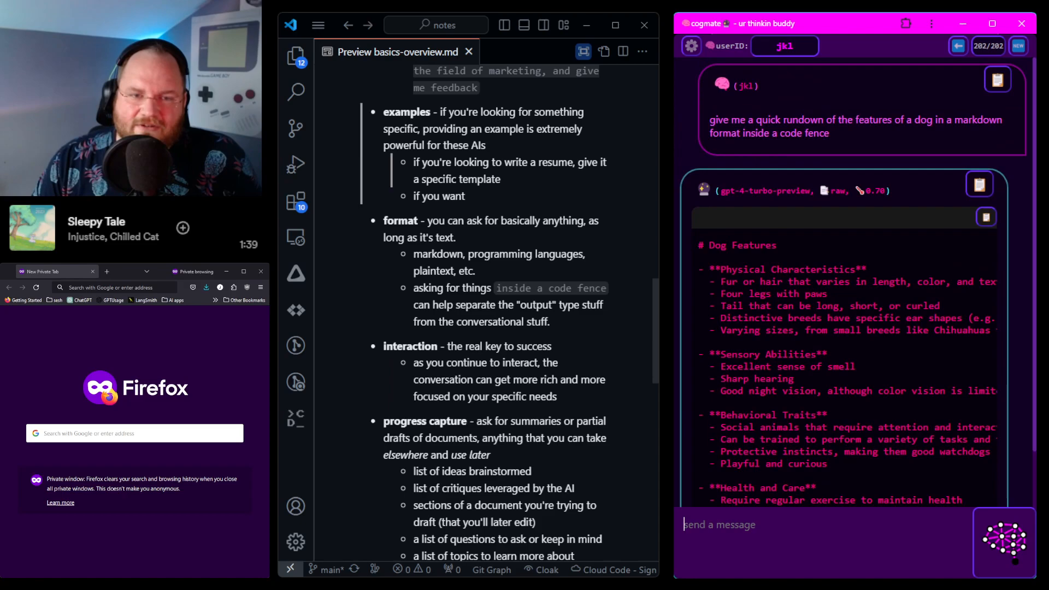
pyautogui.scroll(-3)
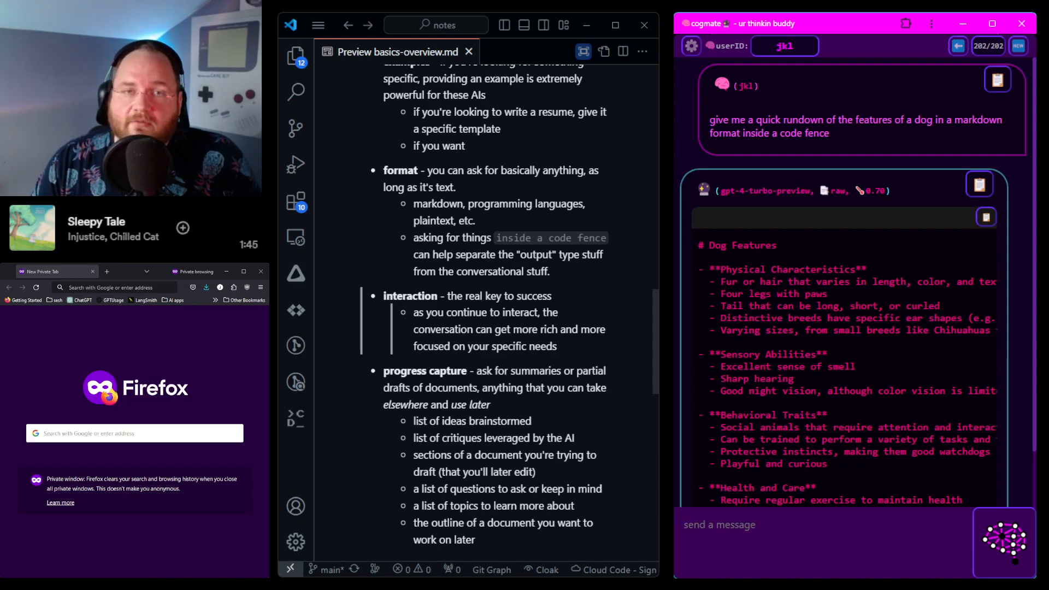
# Step: Ask cogmate to make the rundown shorter and less wordy for a younger students' infographic
pyautogui.scroll(-3)
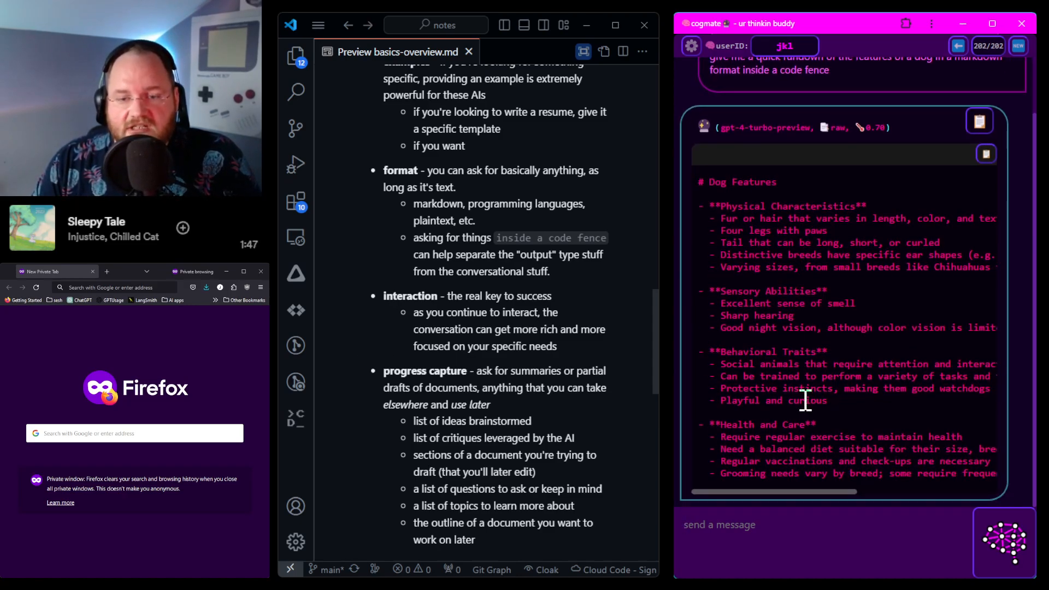
pyautogui.write('hey, can we make that short')
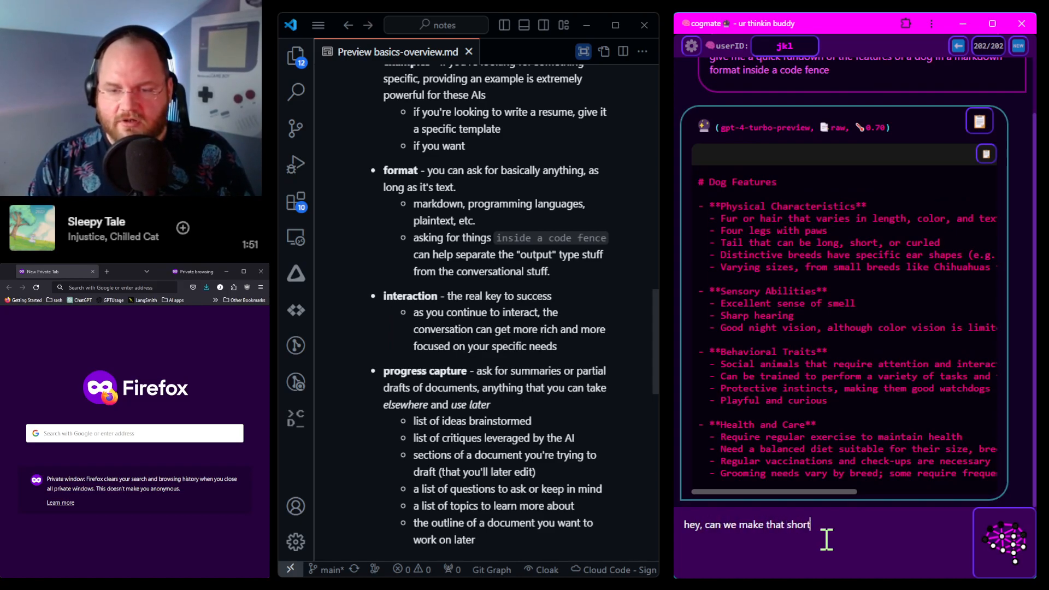
pyautogui.write('er? this is fo')
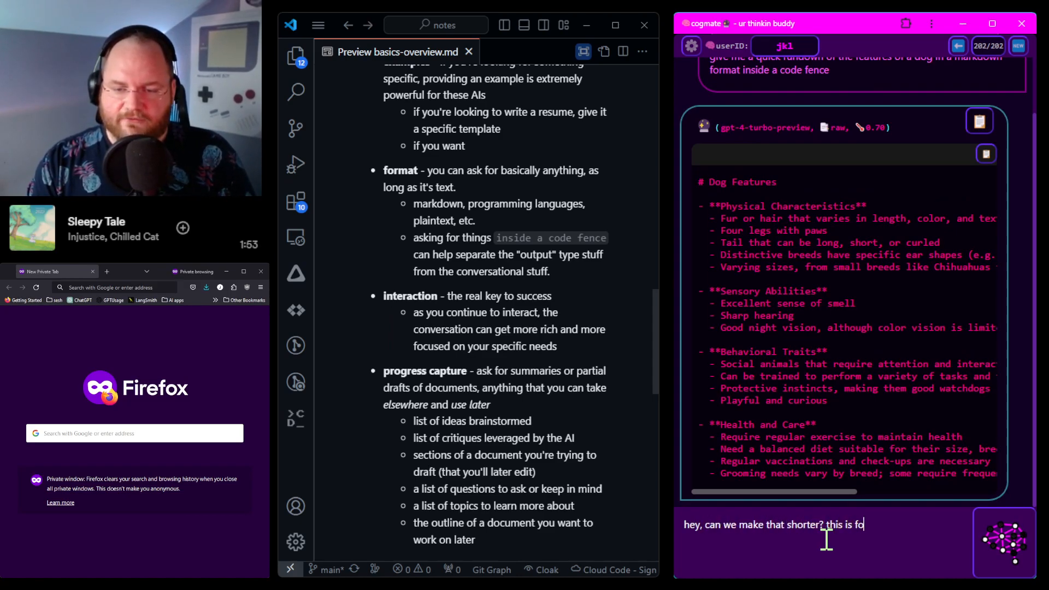
pyautogui.write('younger std')
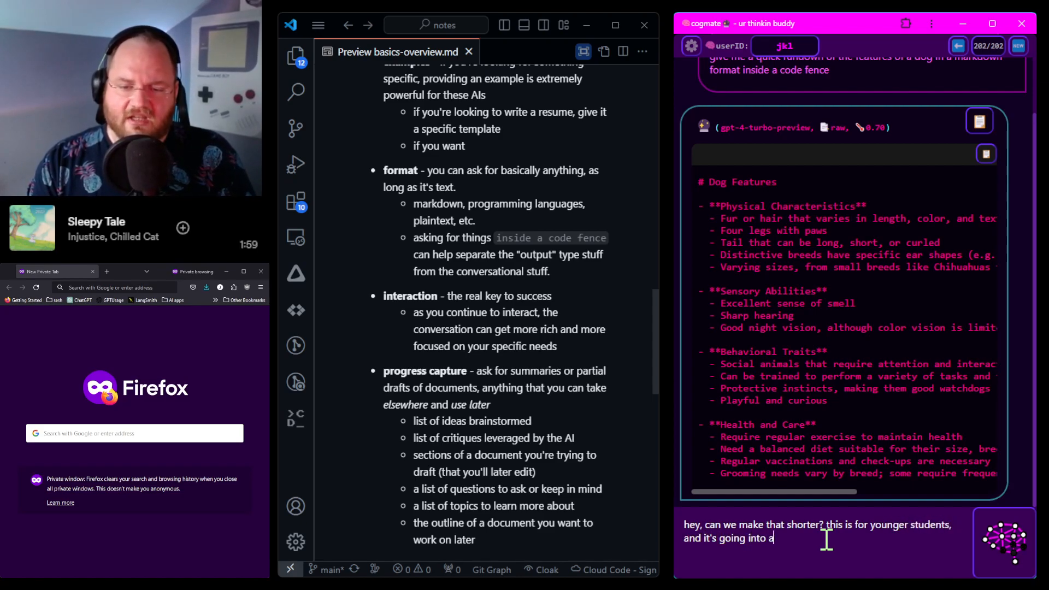
pyautogui.write('n infog')
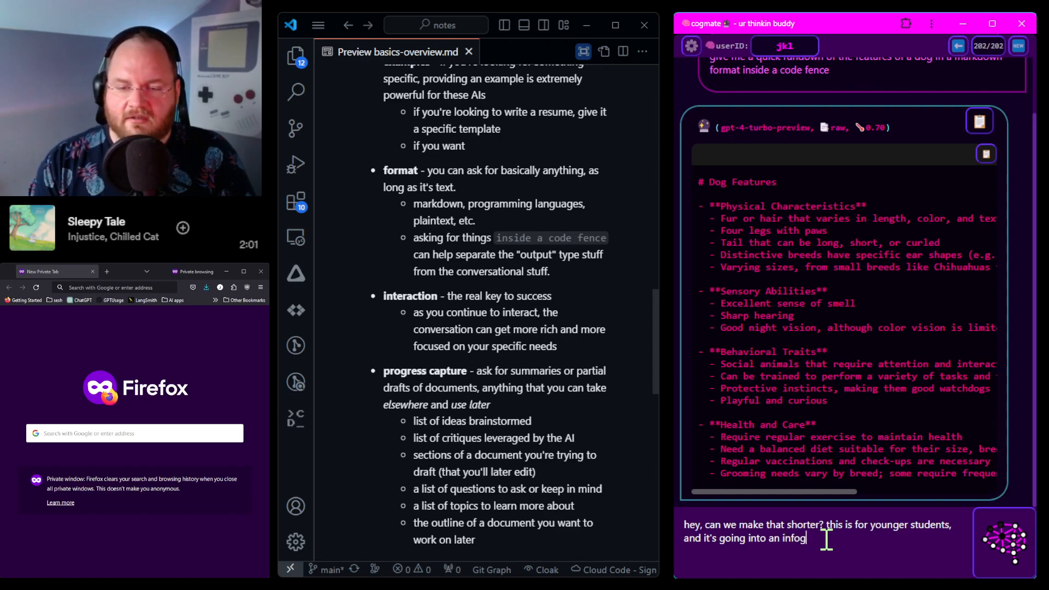
pyautogui.write('raphic, so less word')
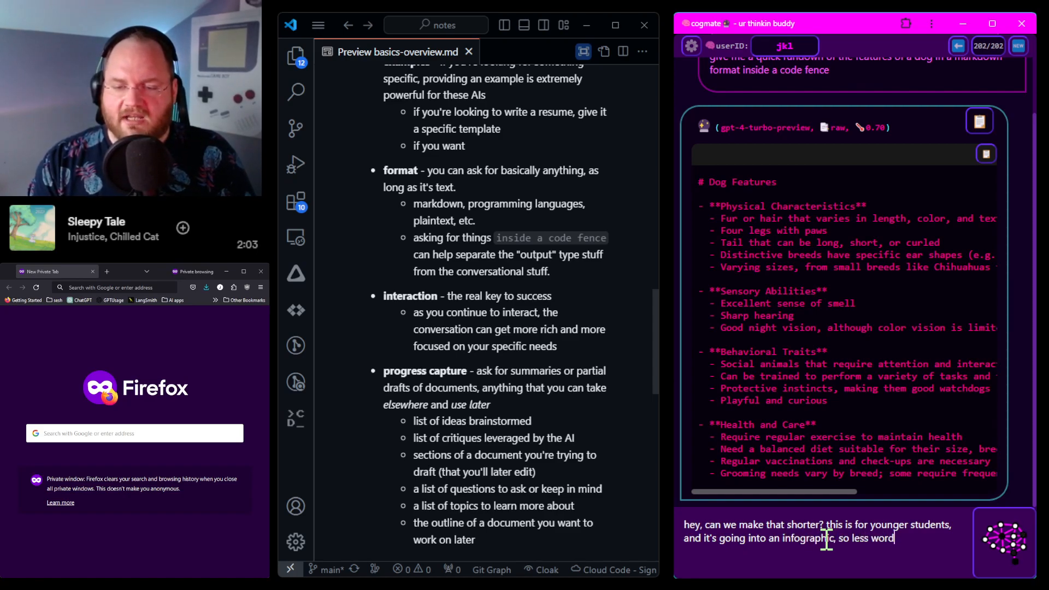
pyautogui.press('Return')
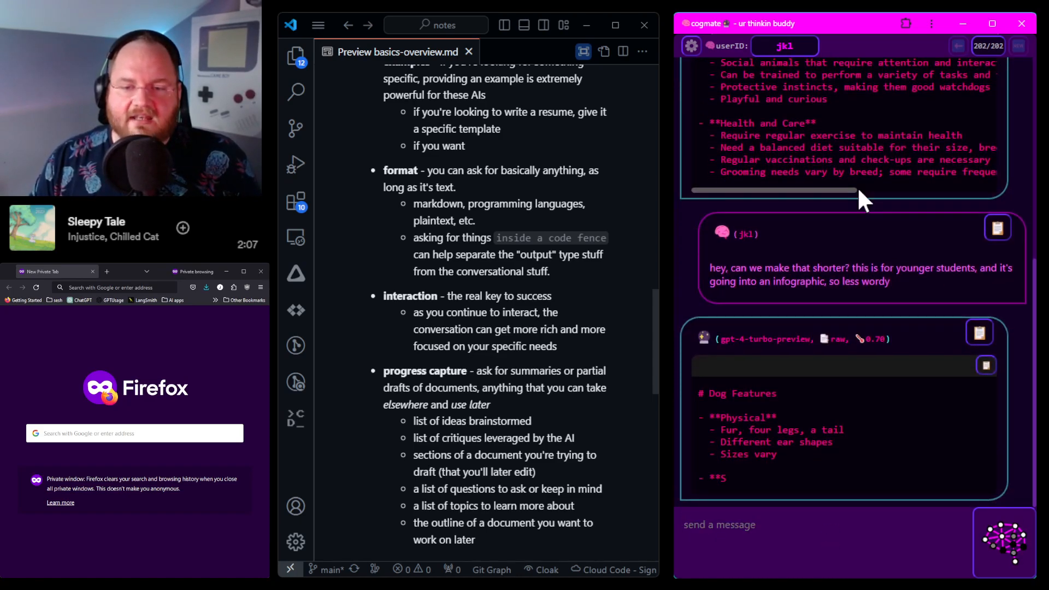
# Step: Scroll the chat down to read the shortened Dog Features reply
pyautogui.scroll(-3)
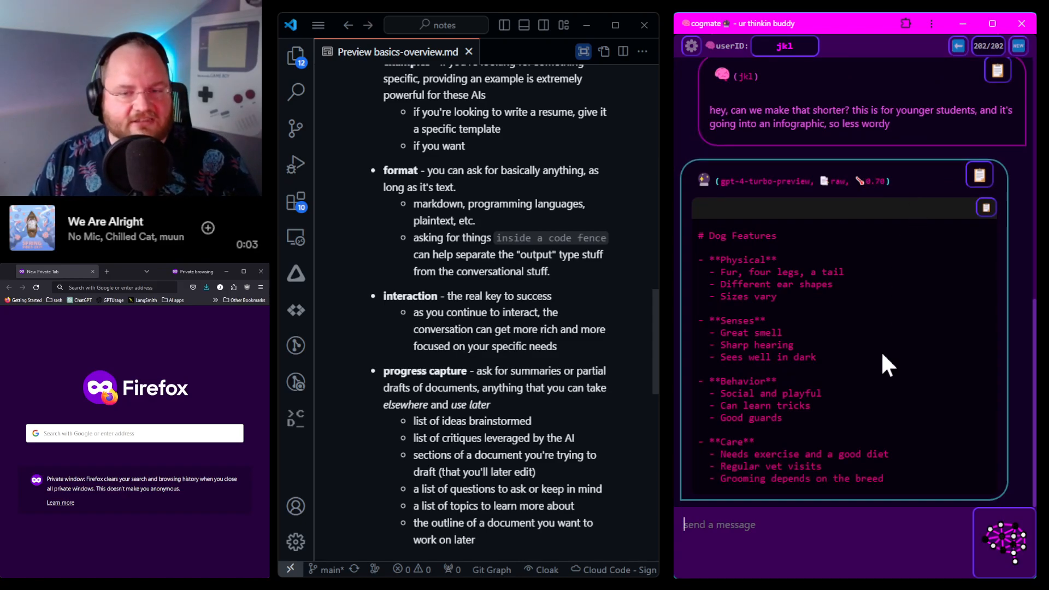
pyautogui.moveTo(860, 365)
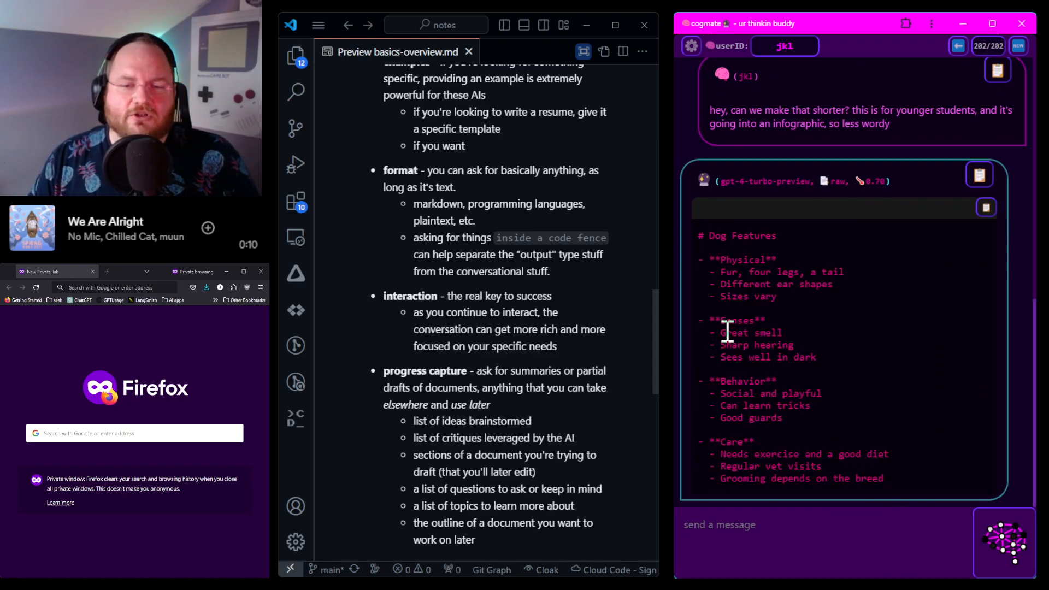
pyautogui.moveTo(801, 511)
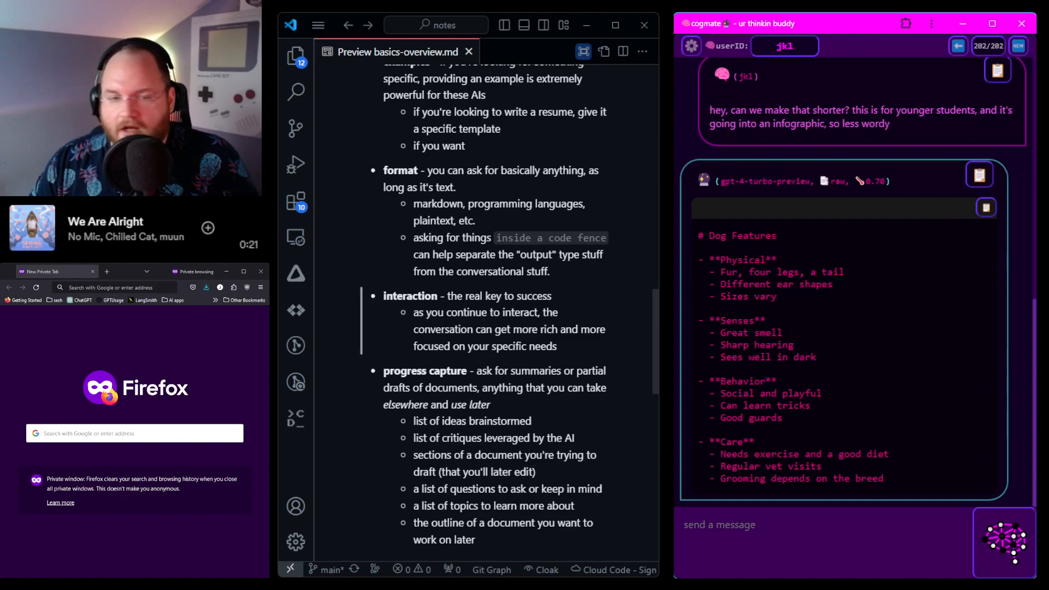
# Step: Scroll the notes preview down to the Roles for the AI section
pyautogui.scroll(-3)
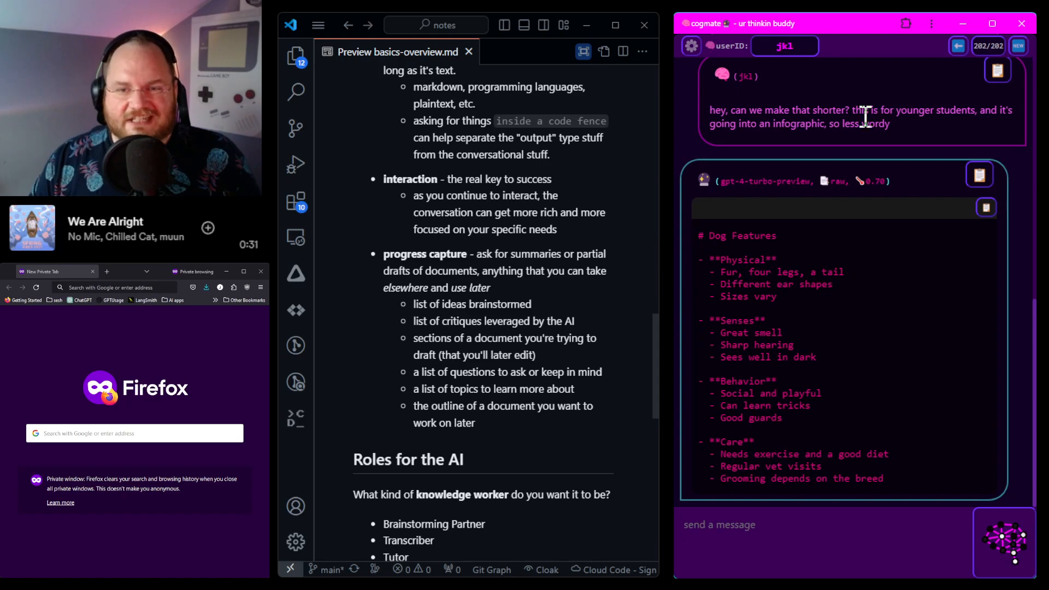
pyautogui.moveTo(866, 244)
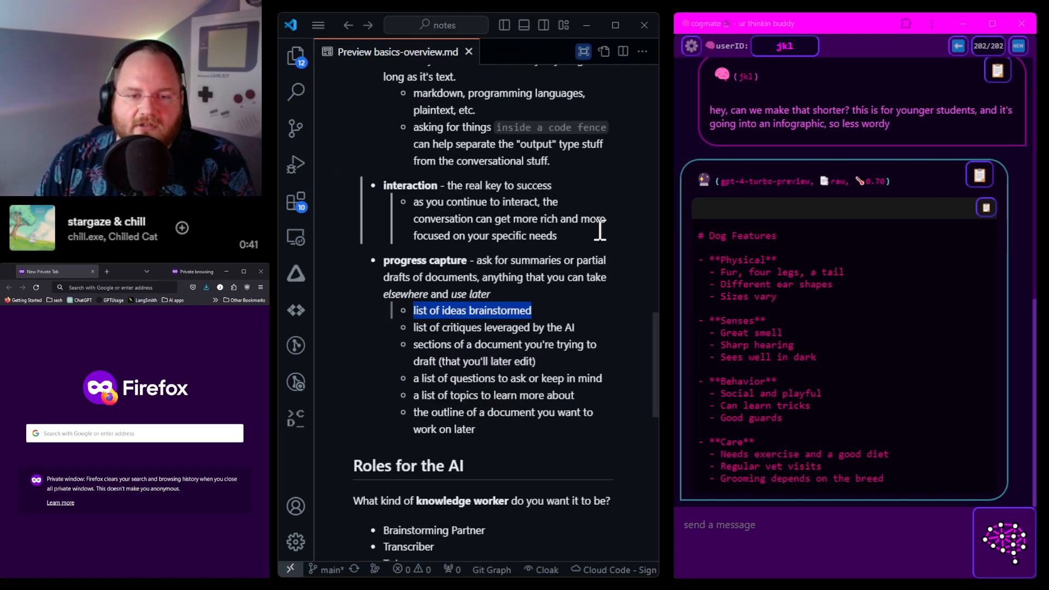
pyautogui.moveTo(501, 341)
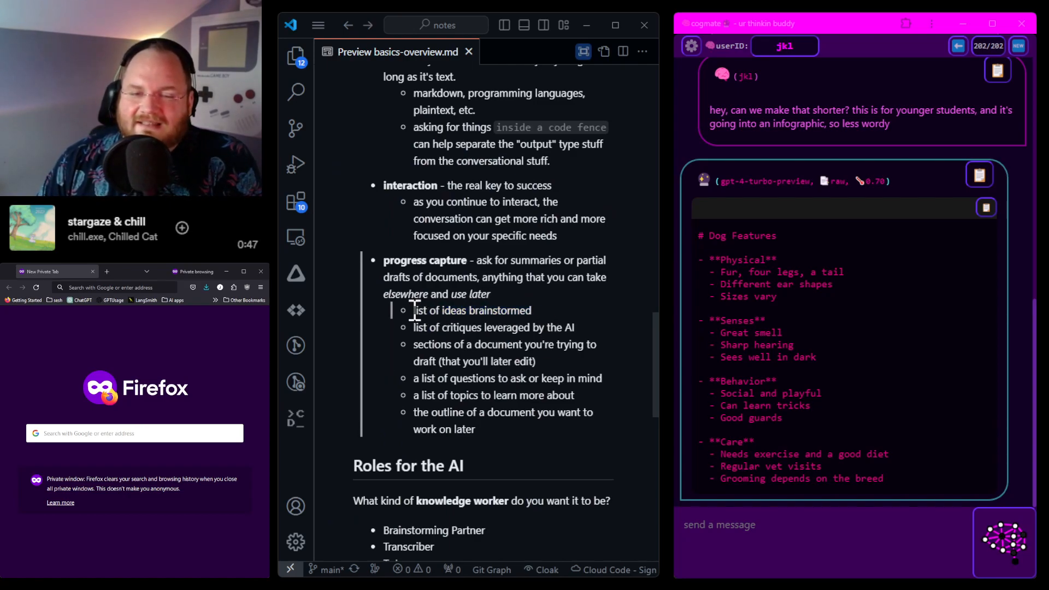
pyautogui.moveTo(558, 320)
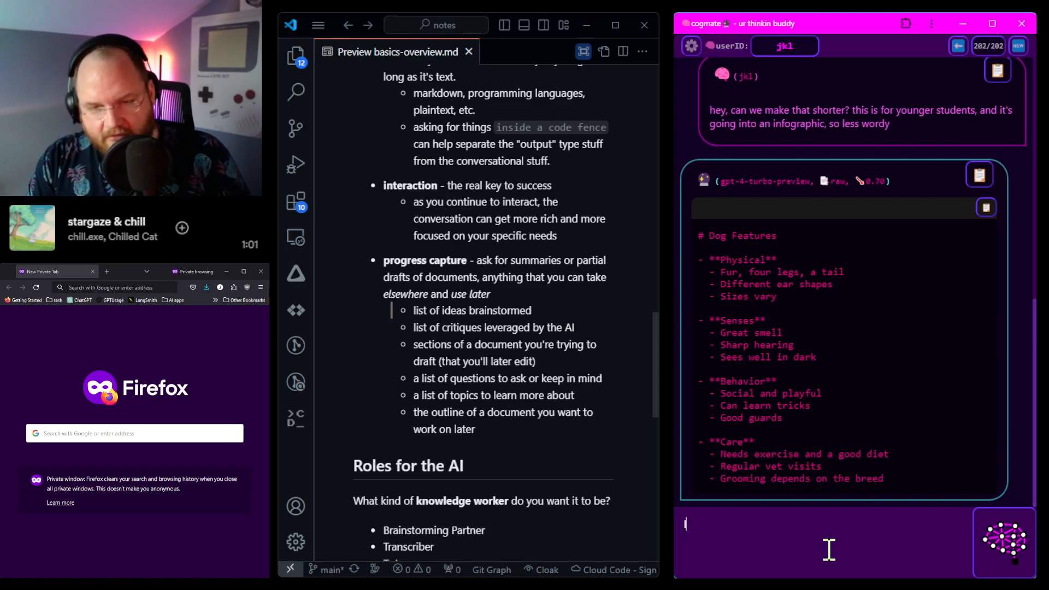
# Step: Send cogmate the request to brainstorm and sketch a few HTML shapes the infographic could take, then follow the reply
pyautogui.write("let's brainso")
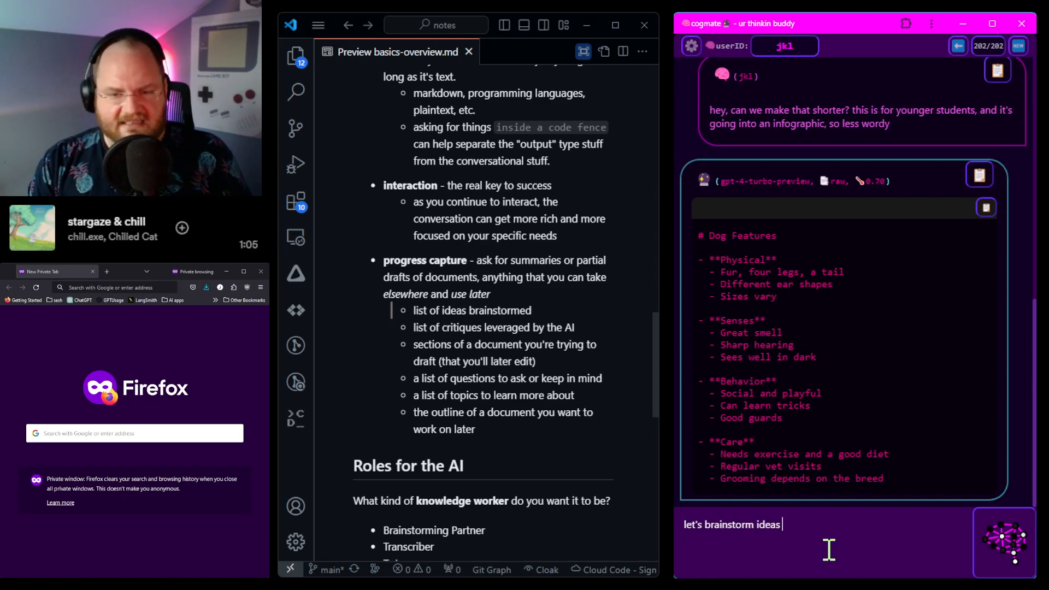
pyautogui.write('on how to')
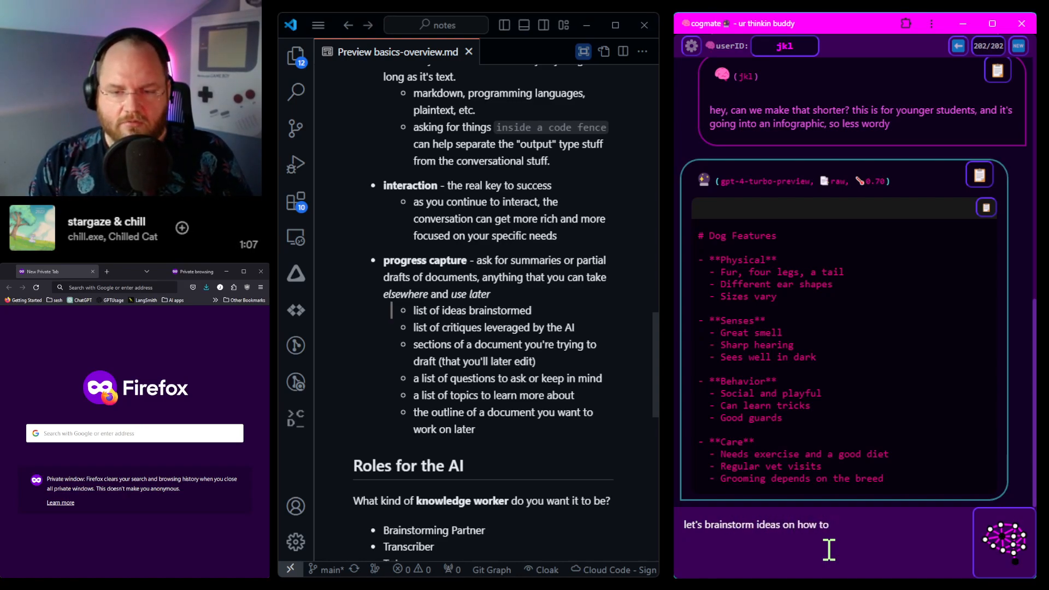
pyautogui.write('write this infographic. can you sk')
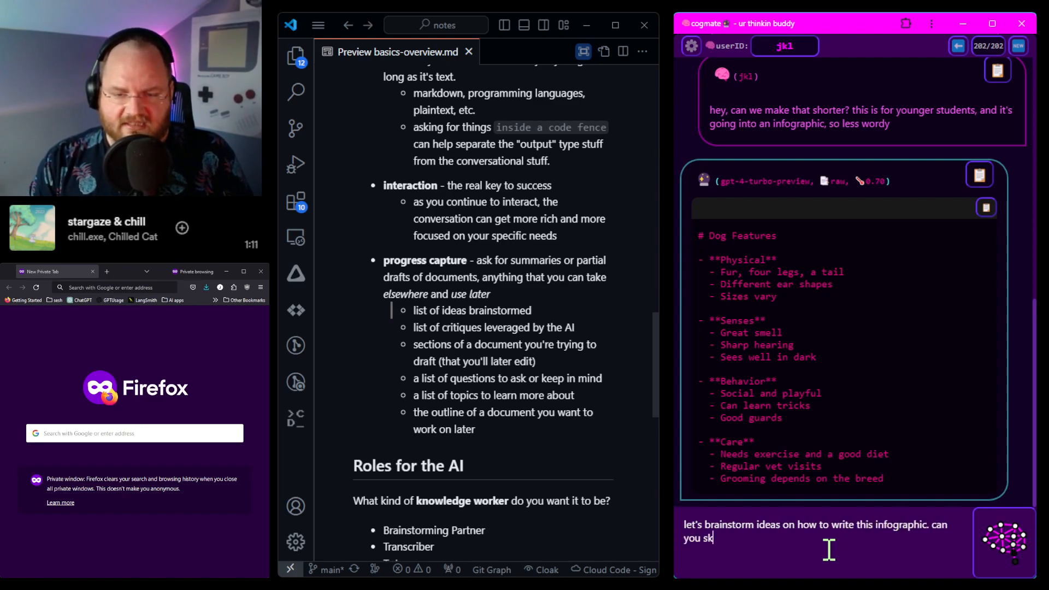
pyautogui.write('etch out a few html')
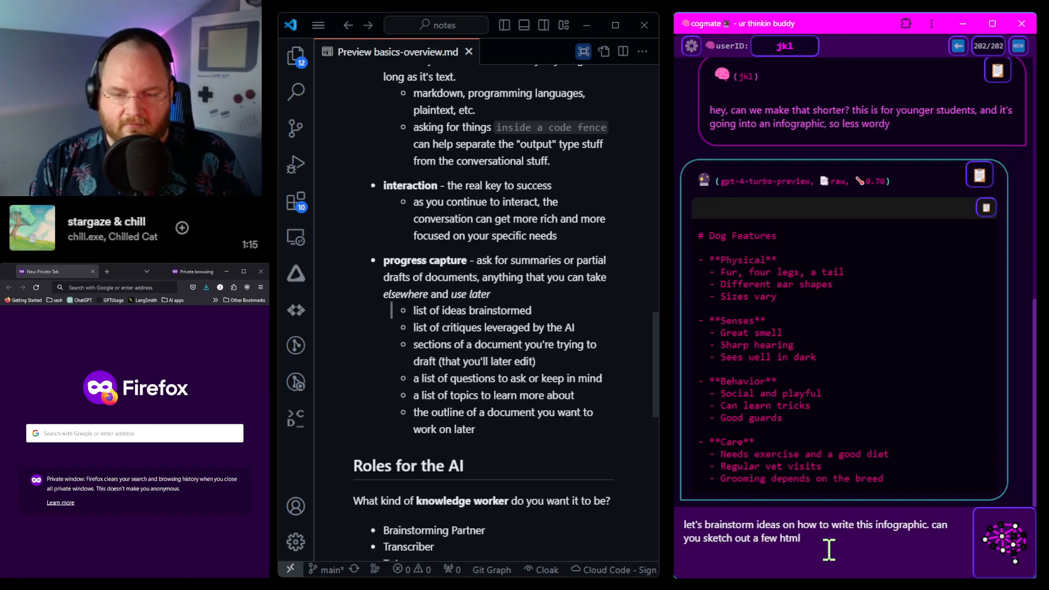
pyautogui.write('shapes this could take and describe them')
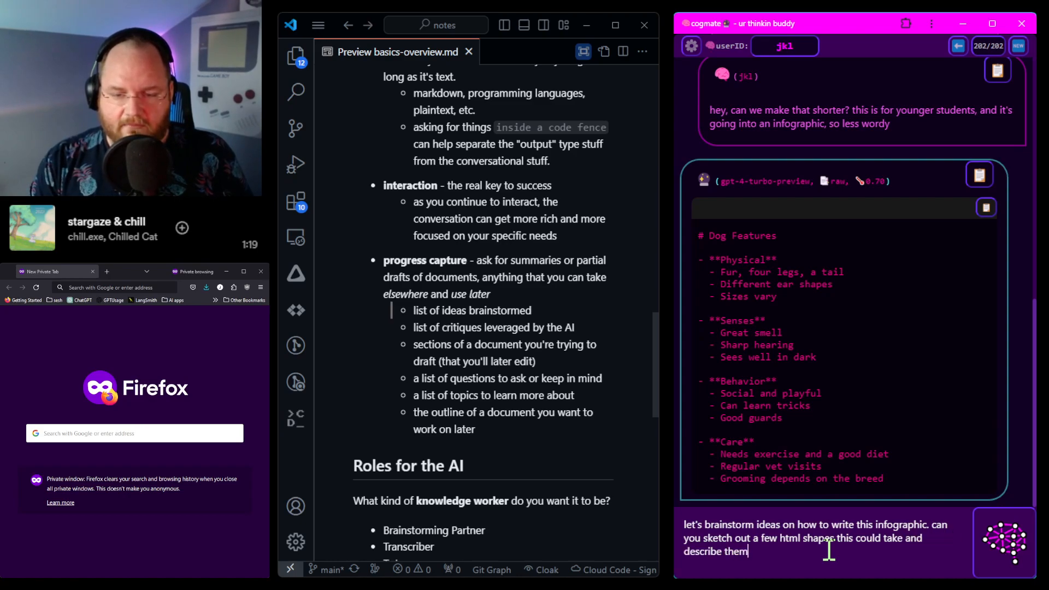
pyautogui.press('Return')
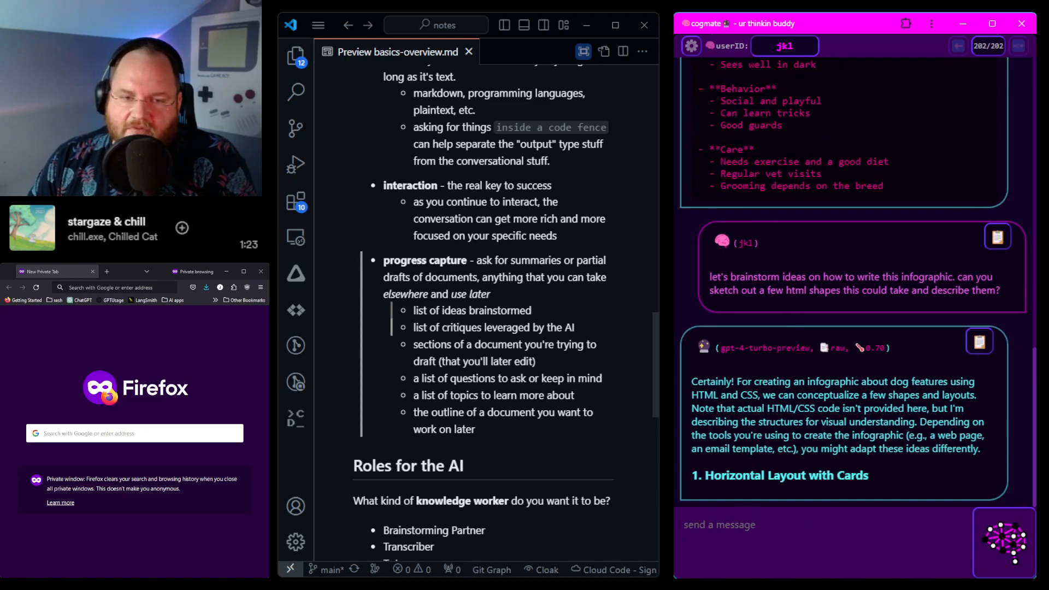
pyautogui.scroll(-3)
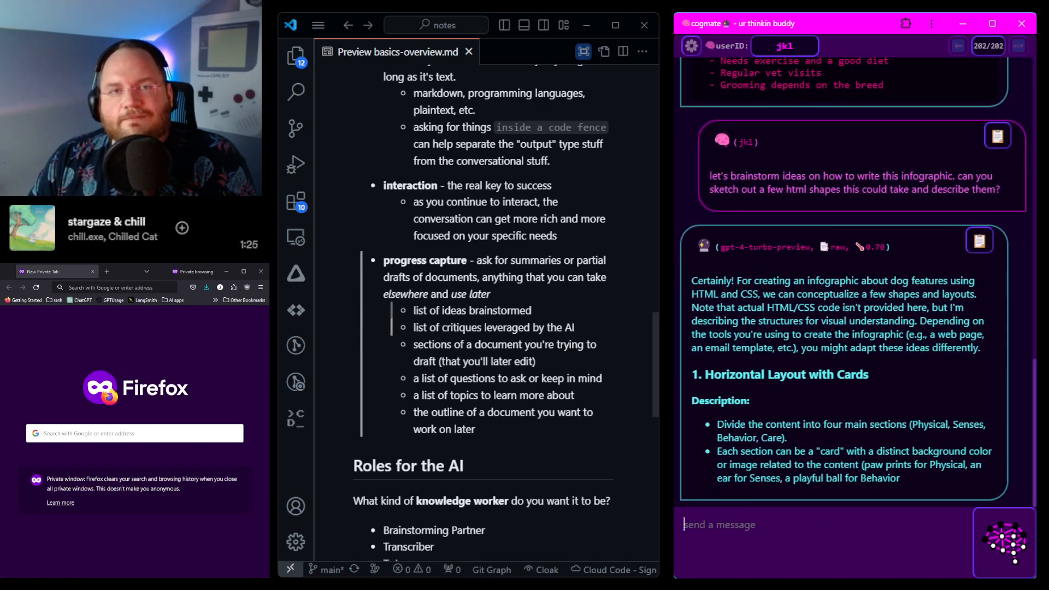
pyautogui.scroll(-3)
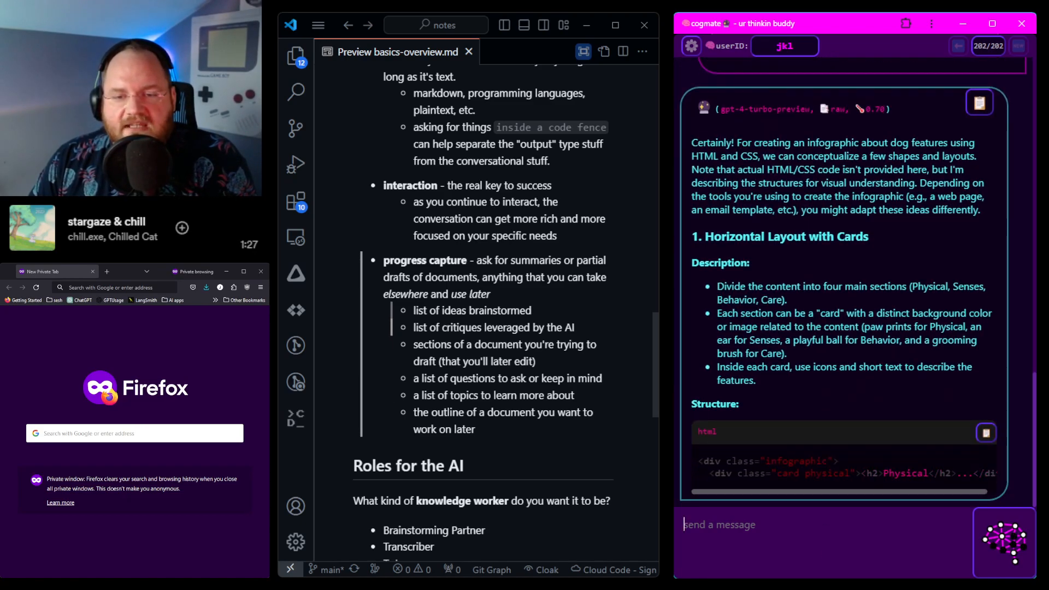
pyautogui.scroll(-3)
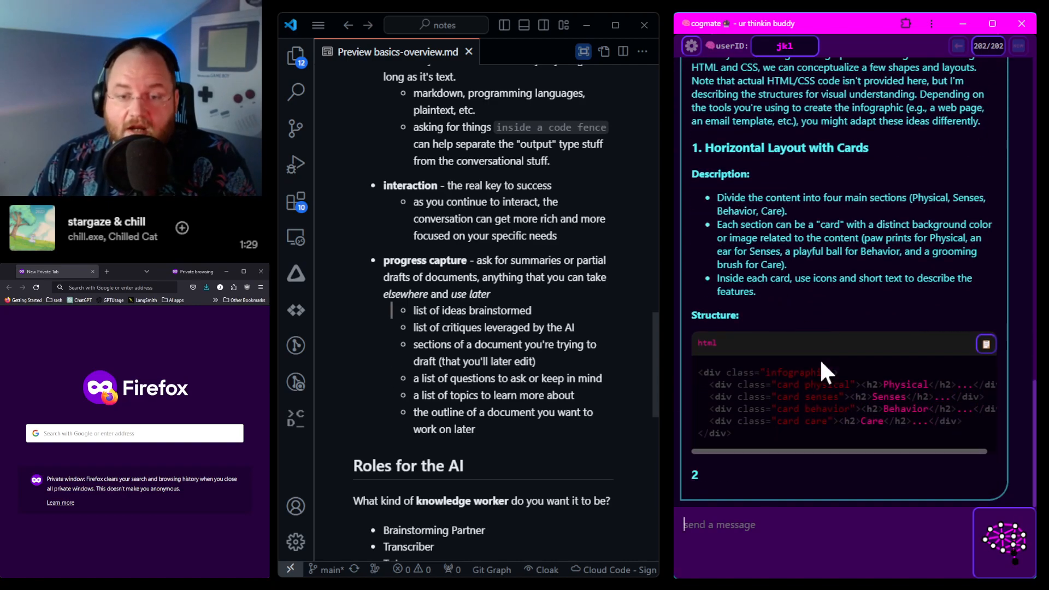
# Step: Scroll the cogmate reply through vertical sections, circular nodes and Interactive Tabs to the closing advice
pyautogui.scroll(-3)
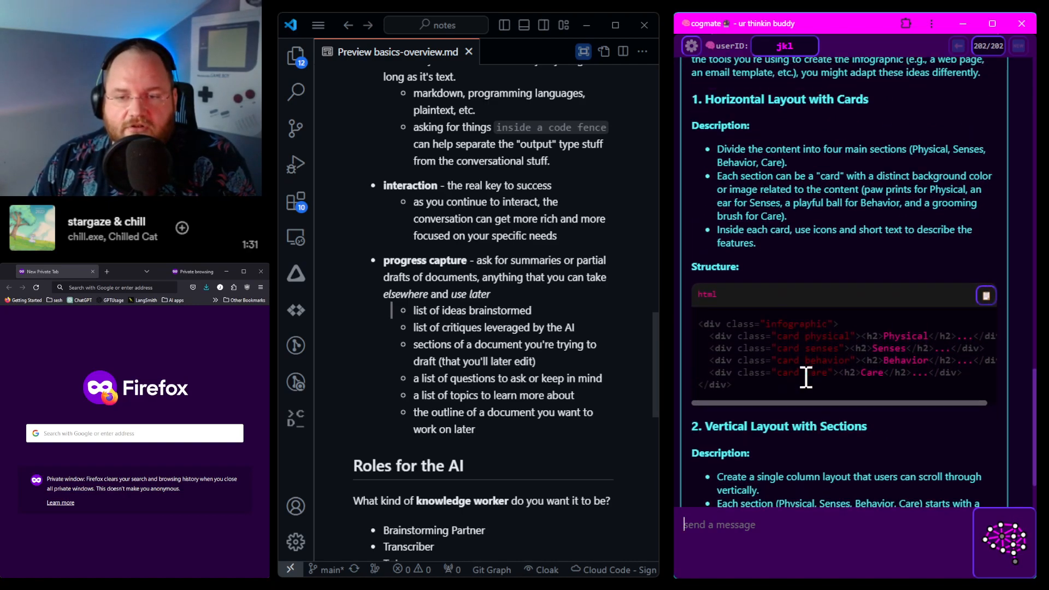
pyautogui.scroll(3)
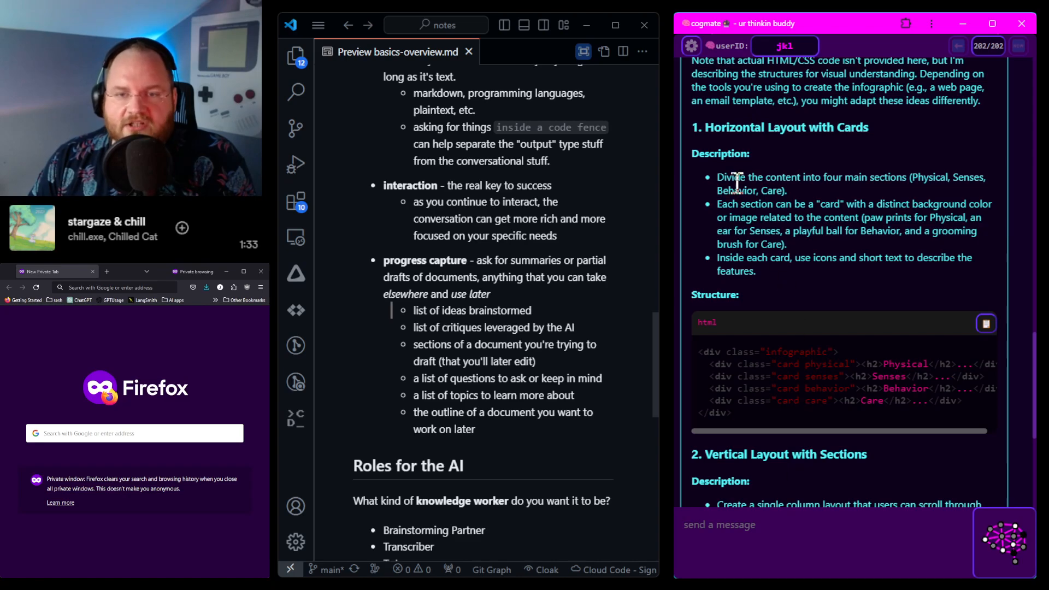
pyautogui.moveTo(739, 422)
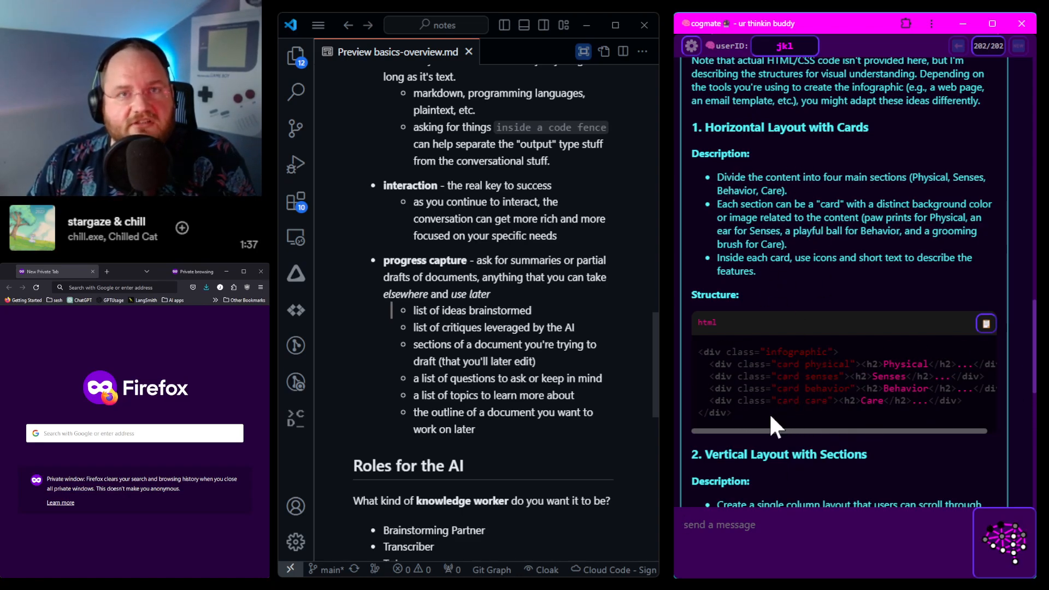
pyautogui.moveTo(826, 371)
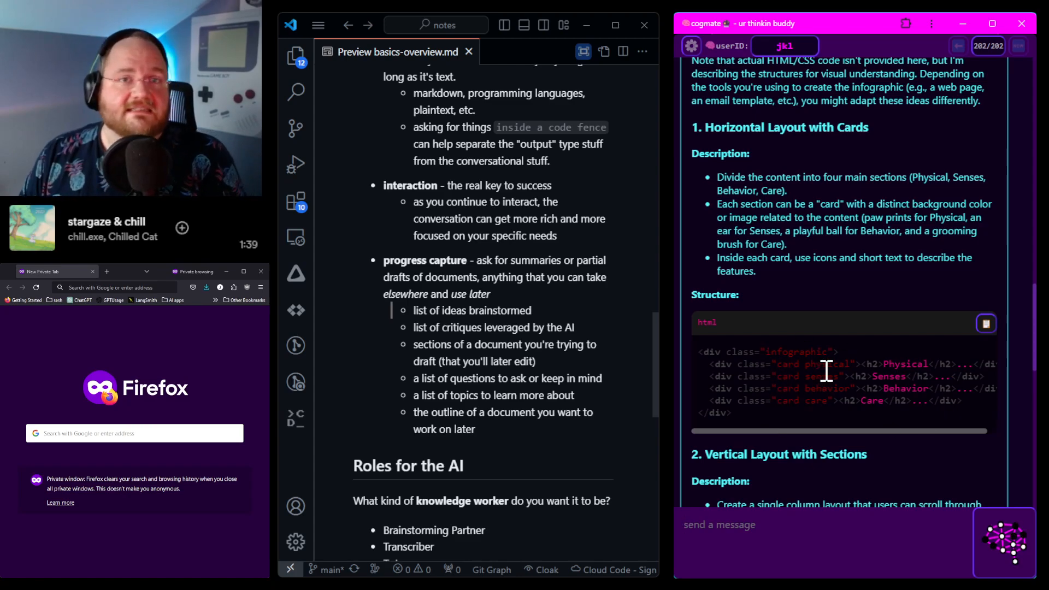
pyautogui.moveTo(810, 302)
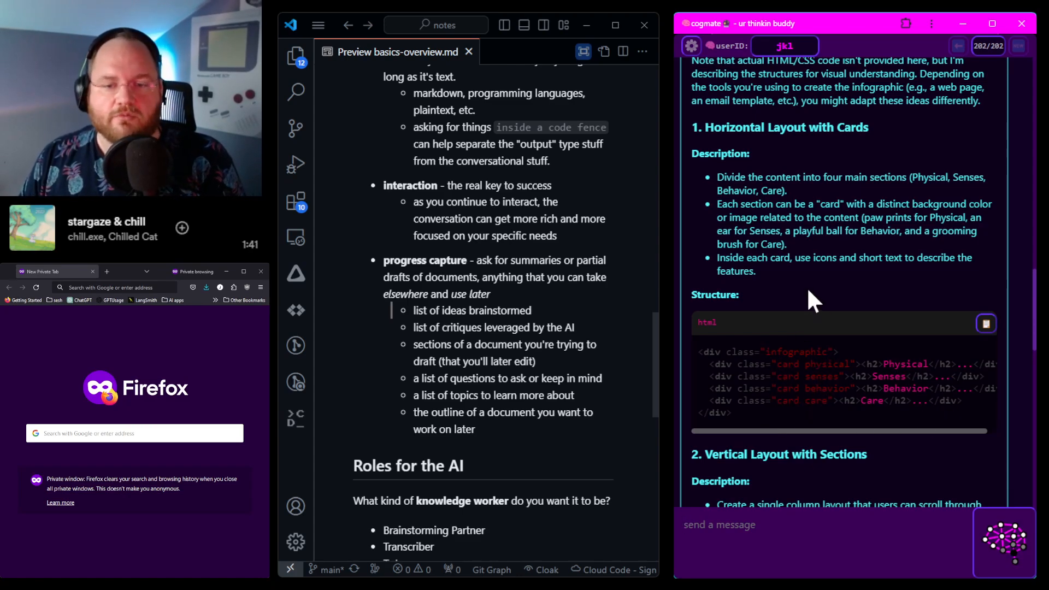
pyautogui.scroll(-3)
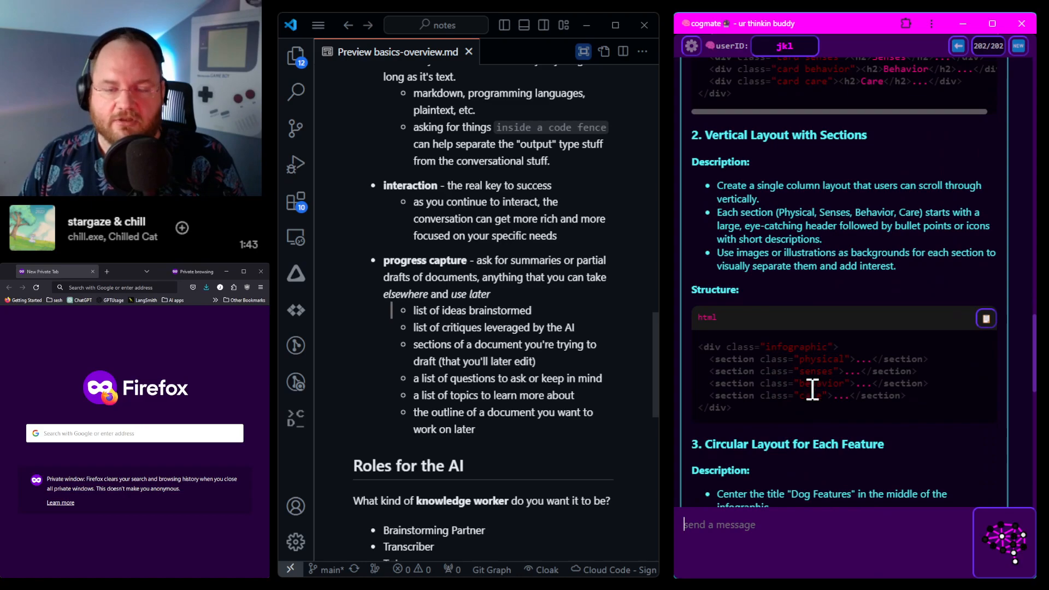
pyautogui.scroll(-3)
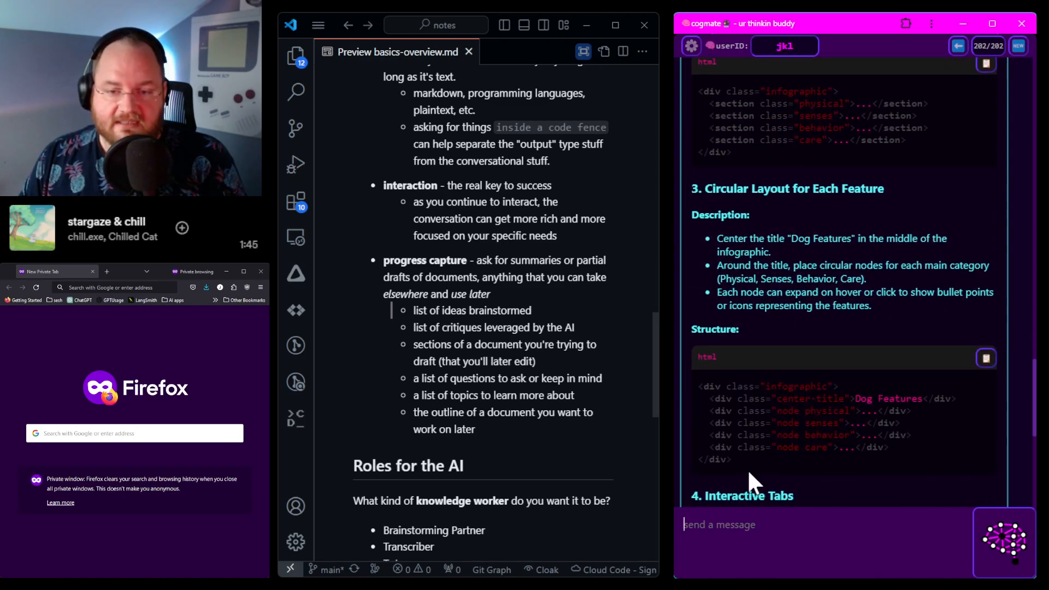
pyautogui.scroll(-3)
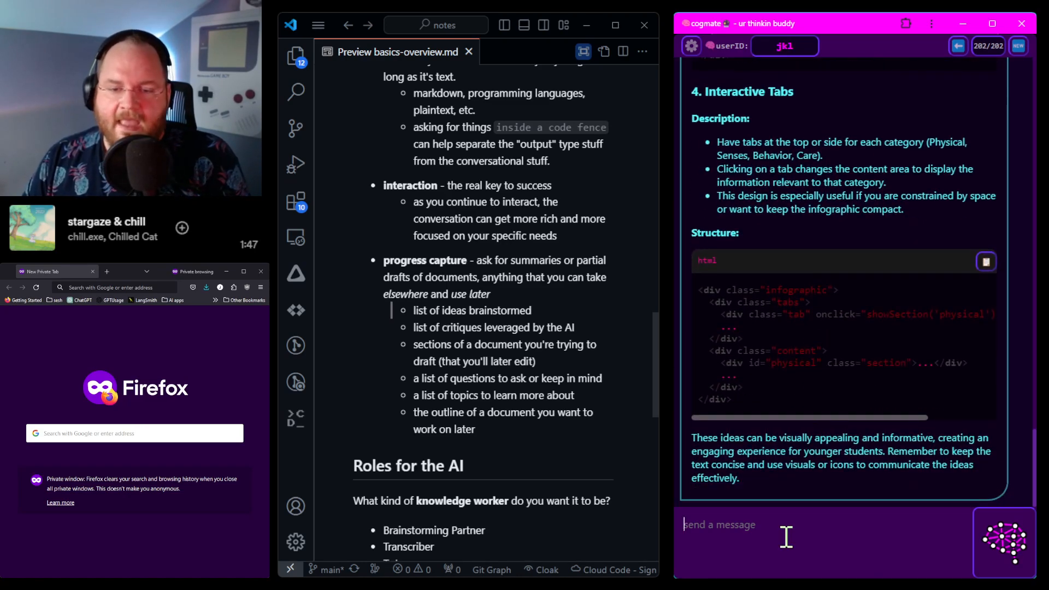
pyautogui.moveTo(876, 343)
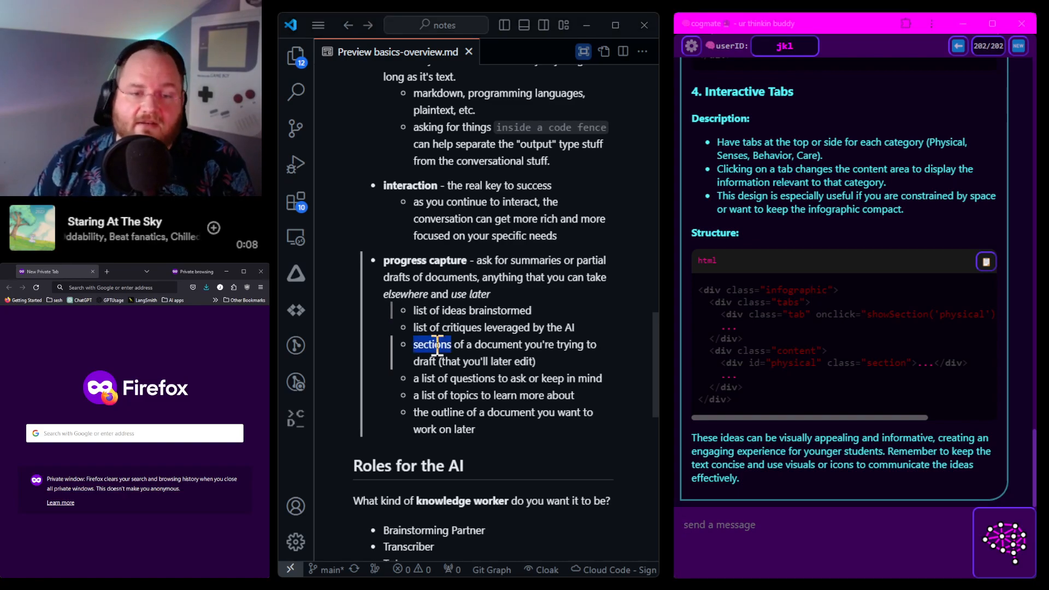
# Step: Focus the markdown preview at the progress capture examples above the Roles for the AI list
pyautogui.click(641, 51)
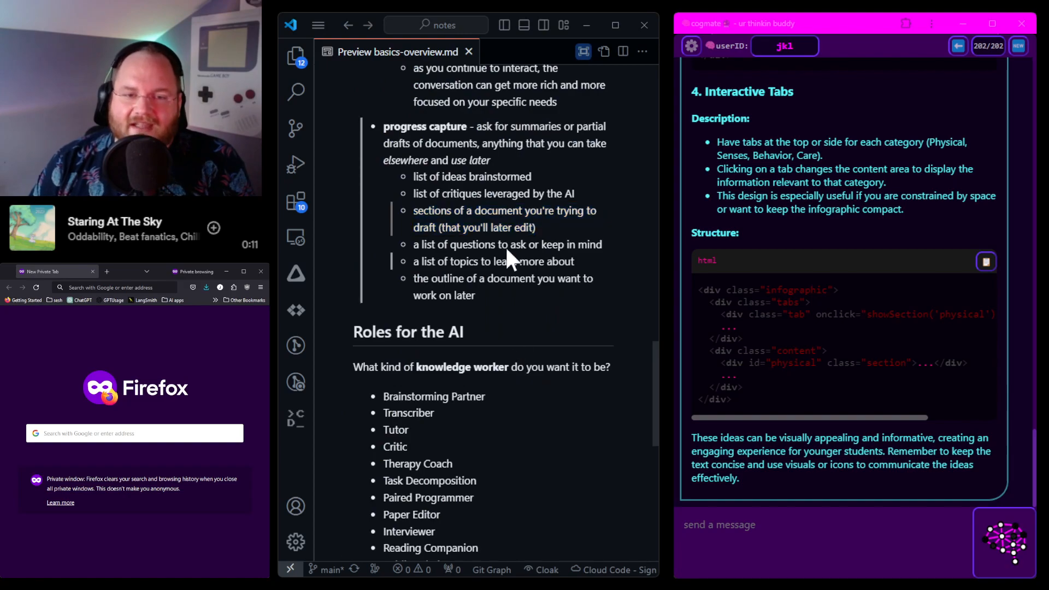
pyautogui.moveTo(441, 214)
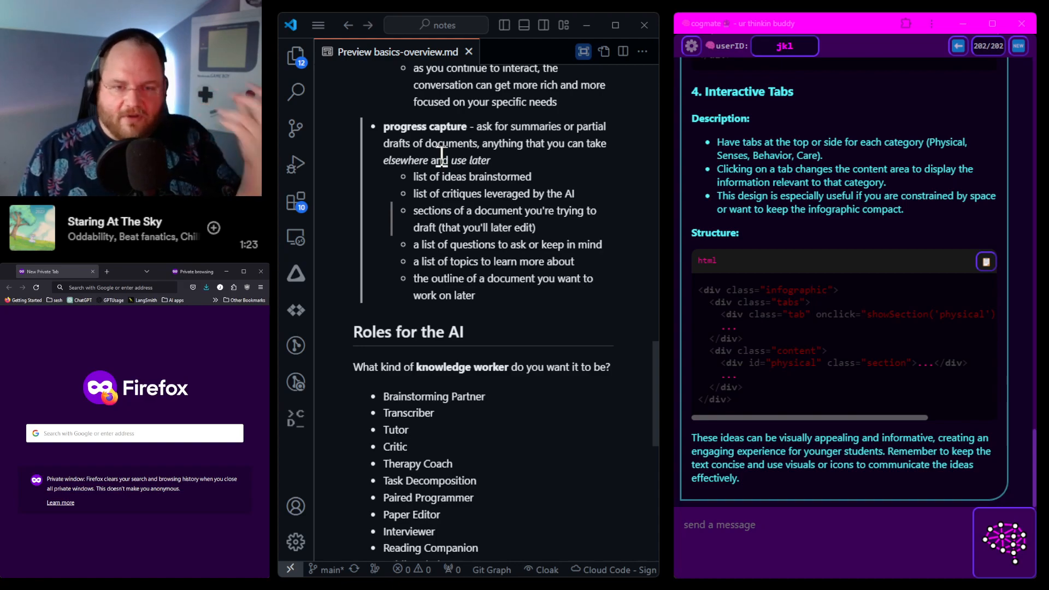
pyautogui.moveTo(492, 278)
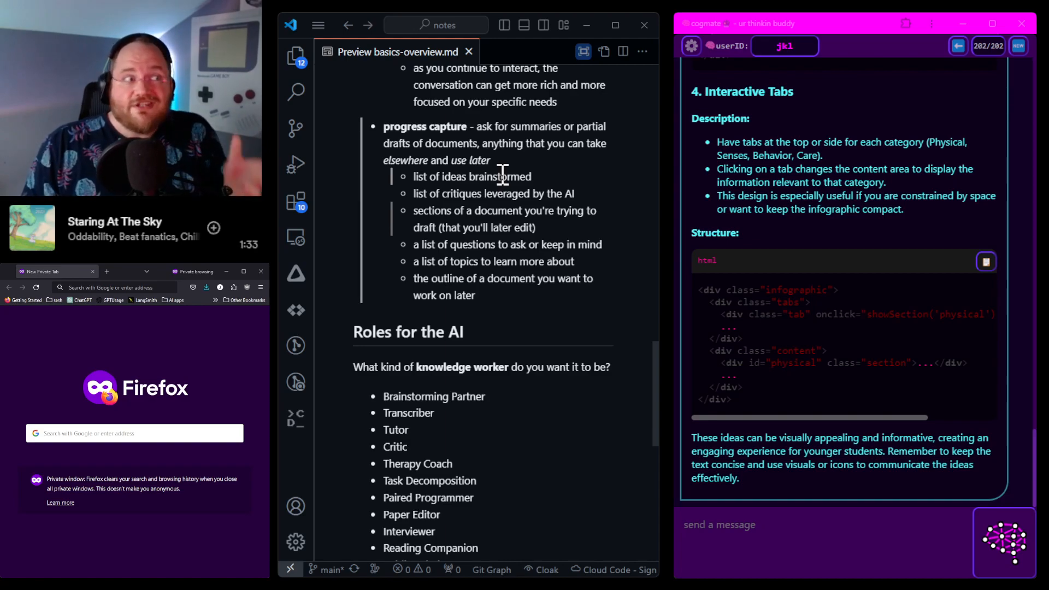
pyautogui.moveTo(482, 196)
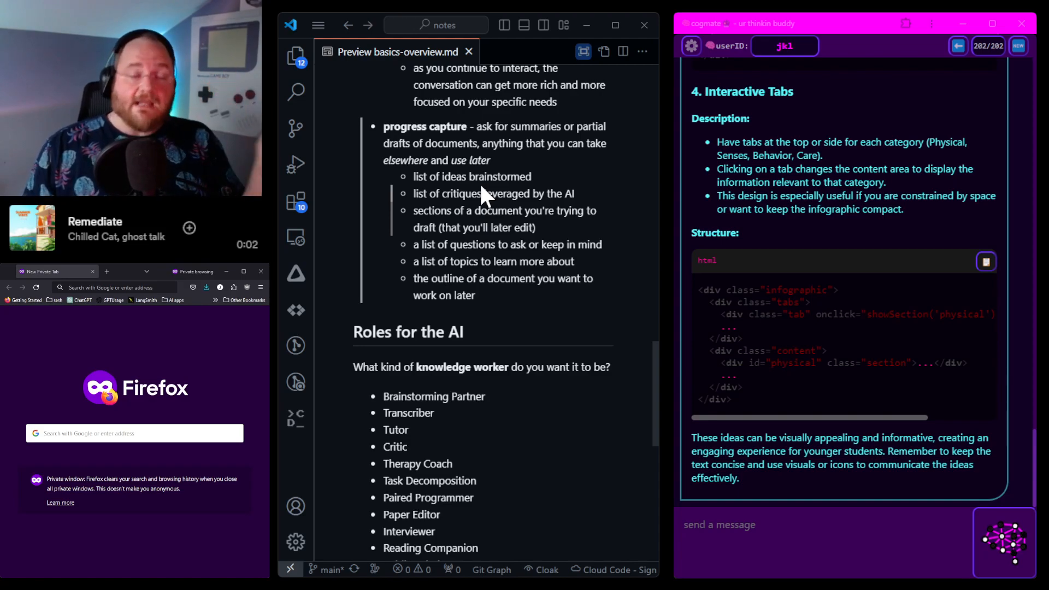
pyautogui.moveTo(489, 315)
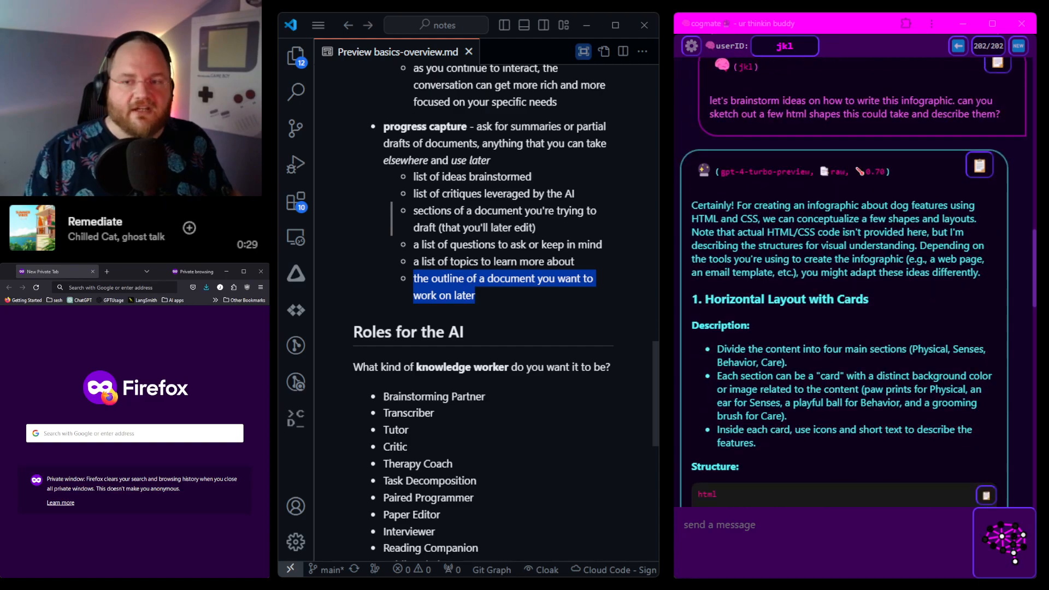
pyautogui.scroll(-3)
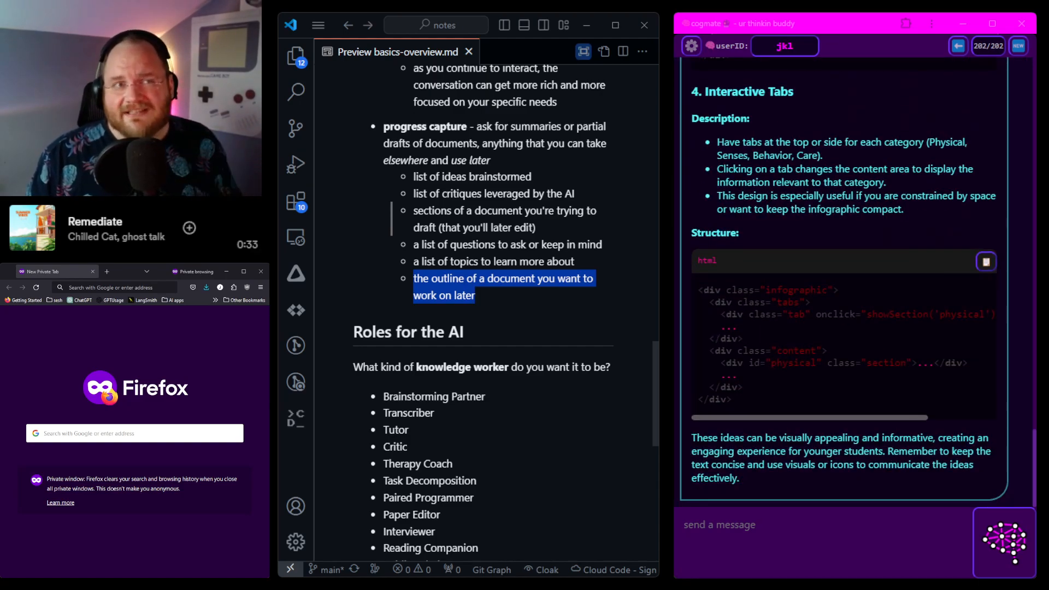
pyautogui.moveTo(518, 318)
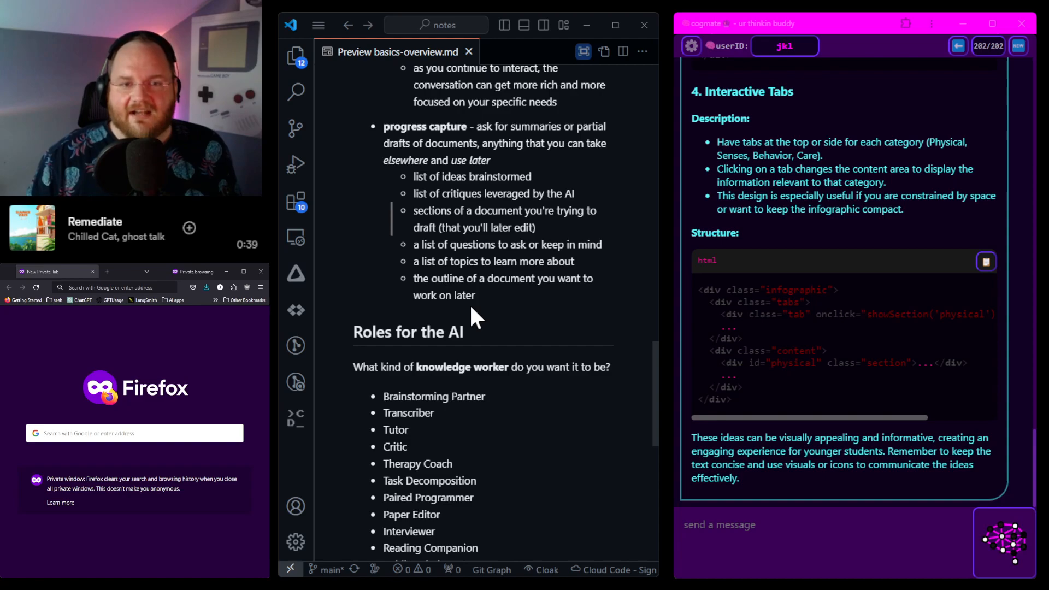
pyautogui.moveTo(494, 306)
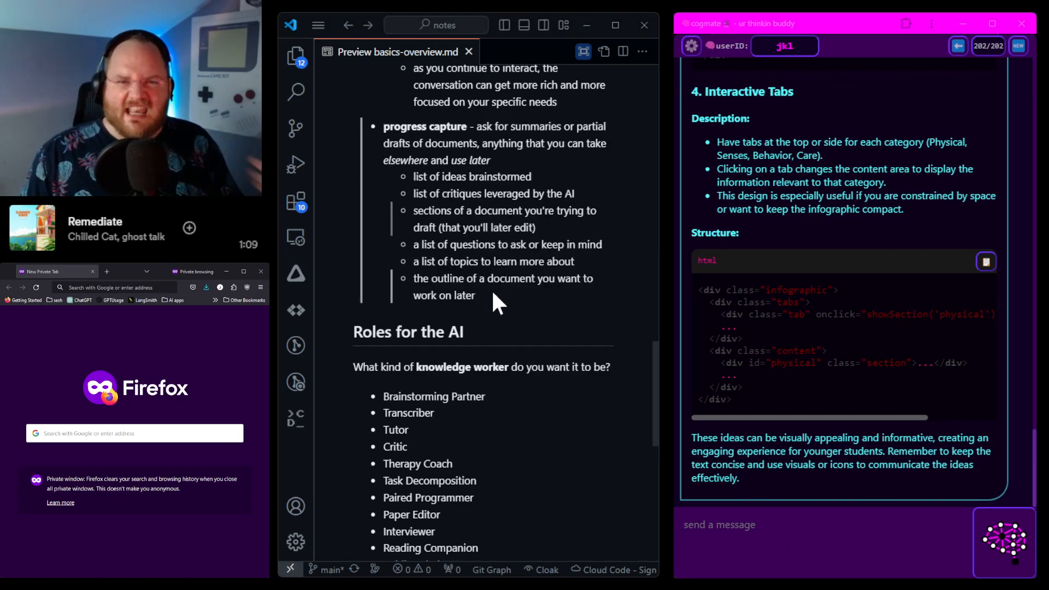
# Step: Scroll the preview back over the conversation tips and settle on the progress capture examples above Roles for the AI
pyautogui.scroll(3)
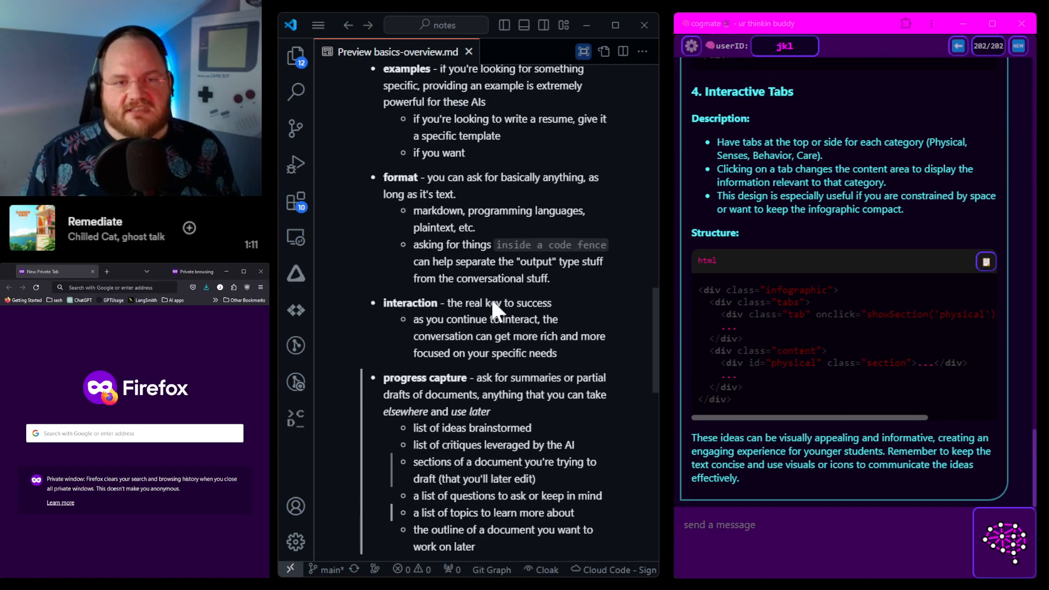
pyautogui.scroll(3)
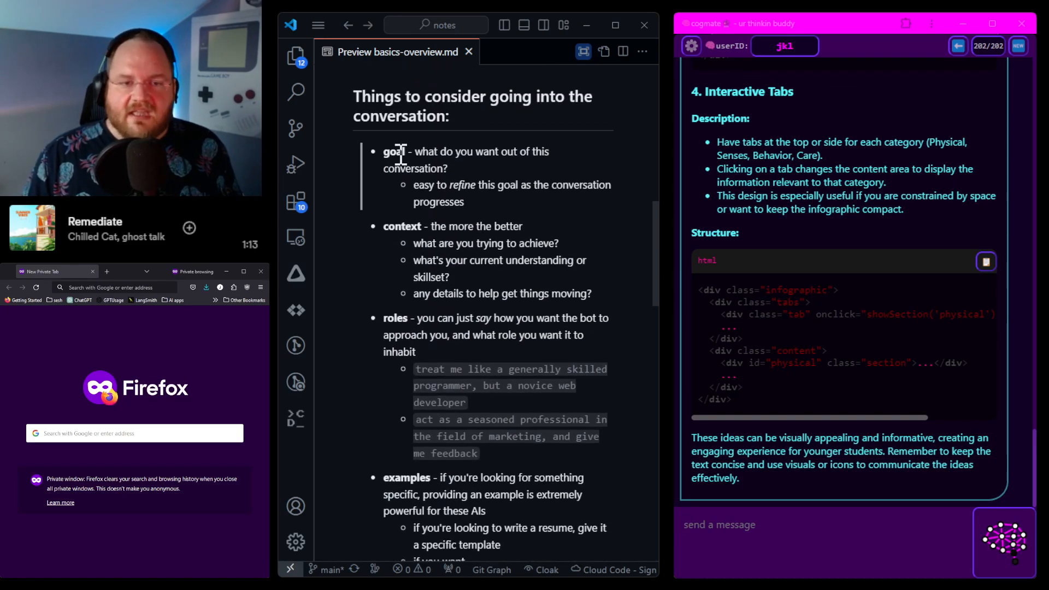
pyautogui.scroll(-3)
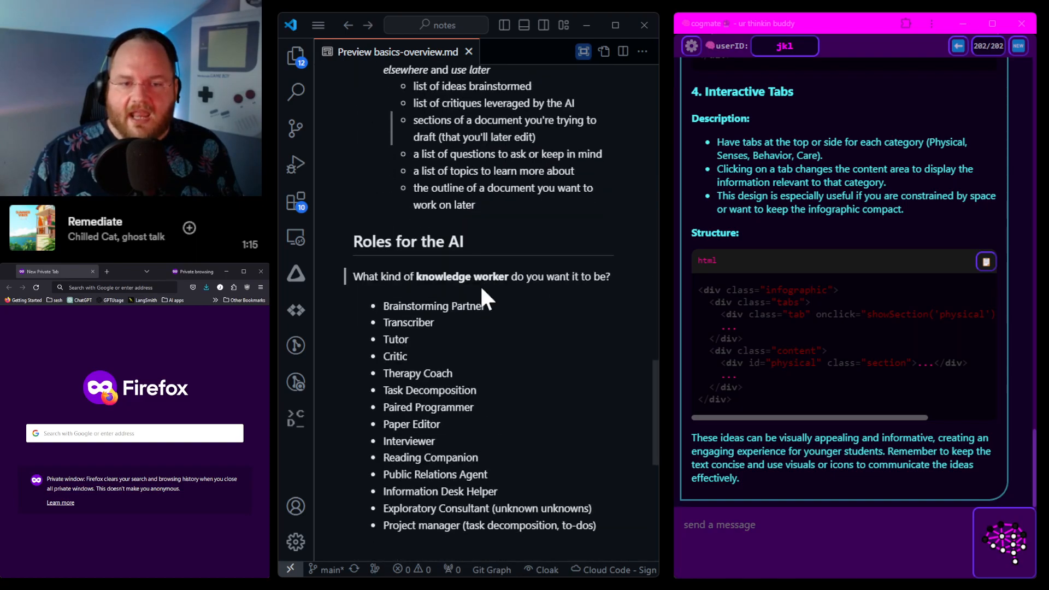
pyautogui.scroll(3)
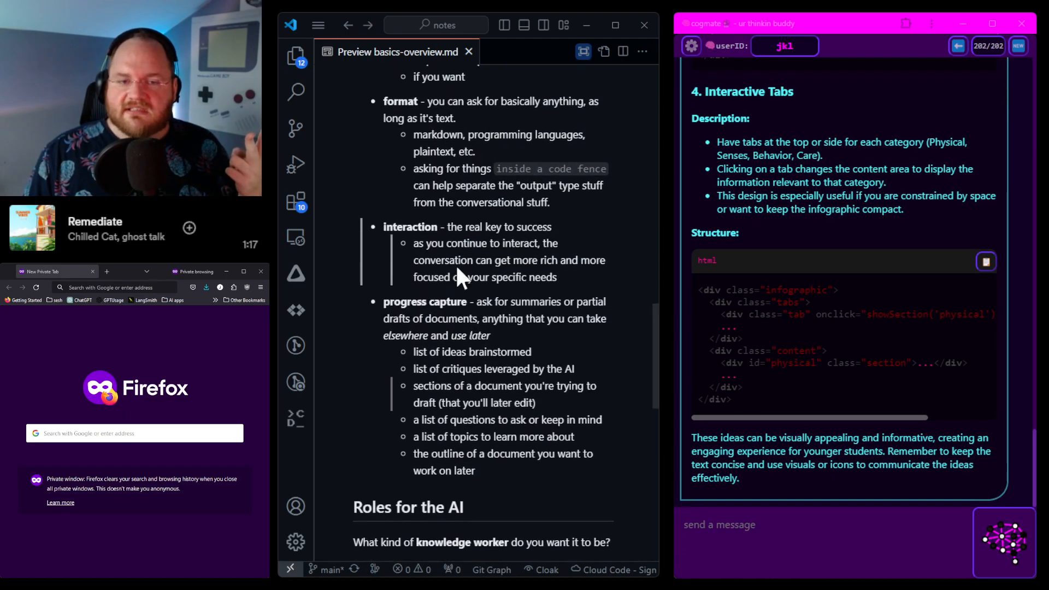
pyautogui.scroll(3)
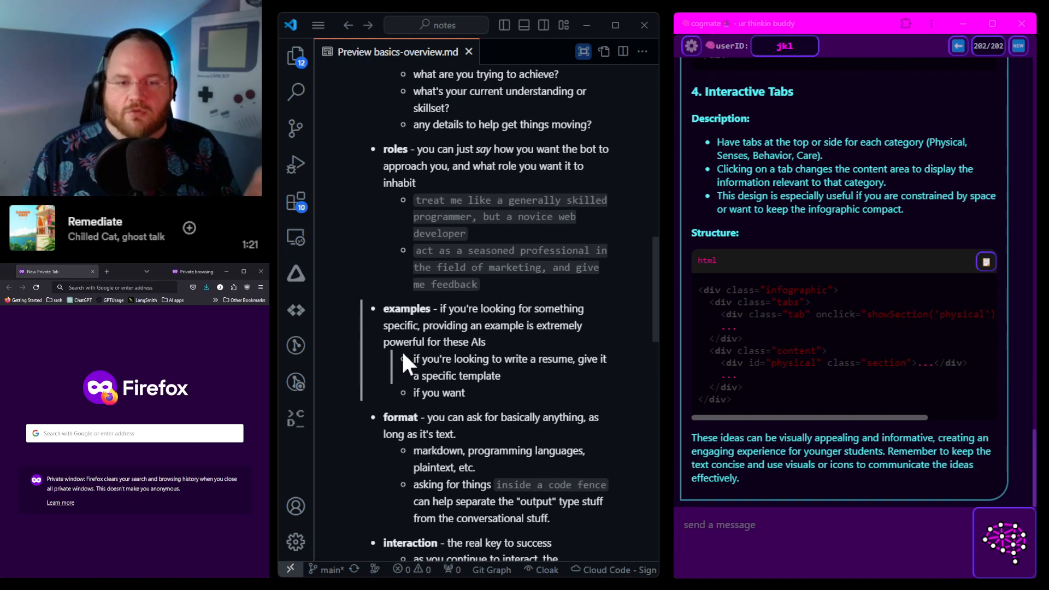
pyautogui.scroll(3)
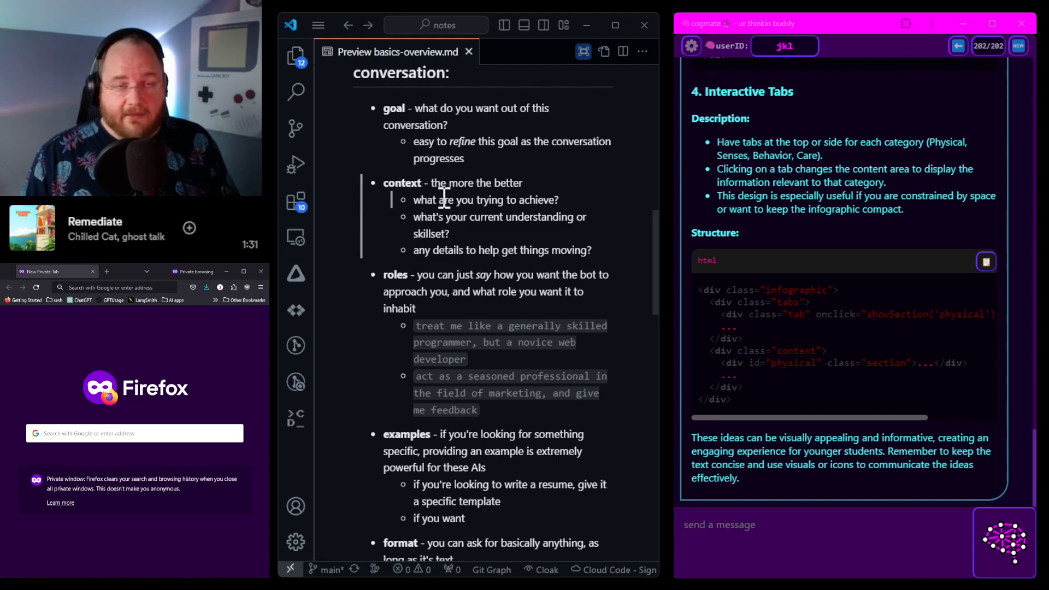
pyautogui.scroll(-3)
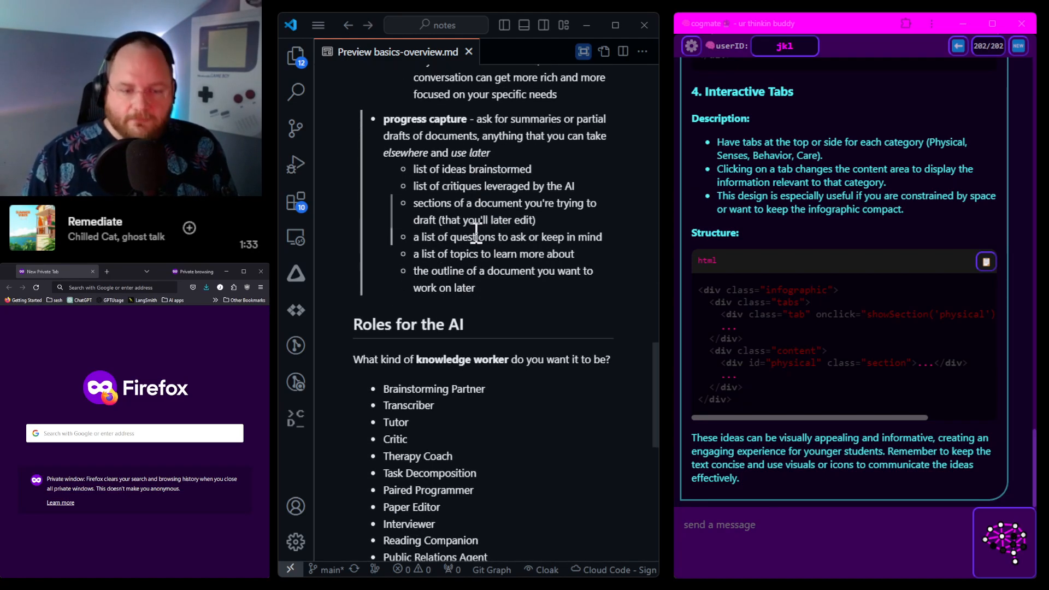
# Step: Scroll down so the whole Roles for the AI list shows, ending with exploratory consultant and project manager
pyautogui.scroll(-3)
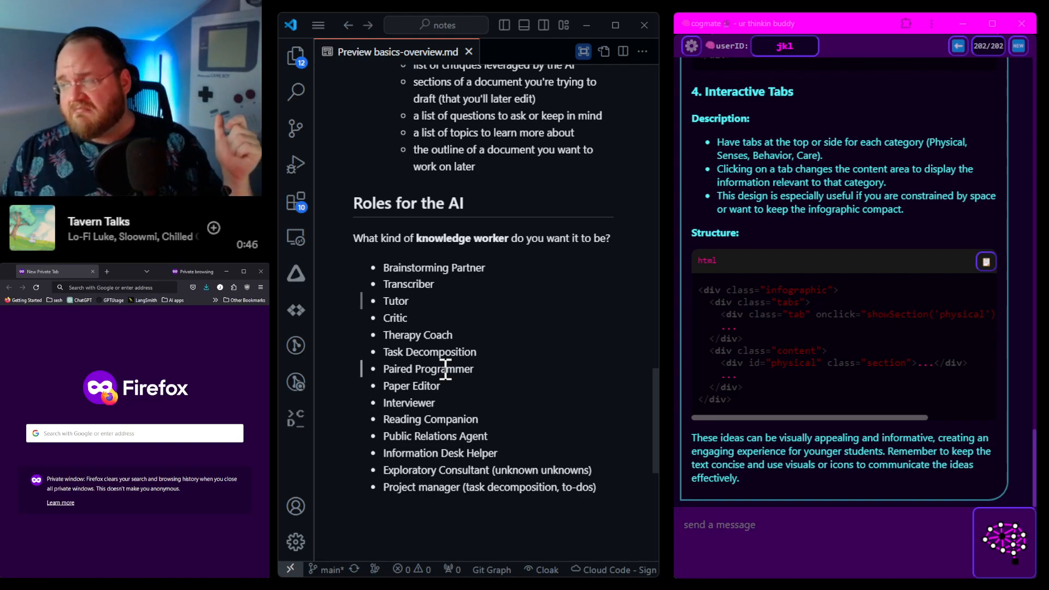
pyautogui.moveTo(495, 318)
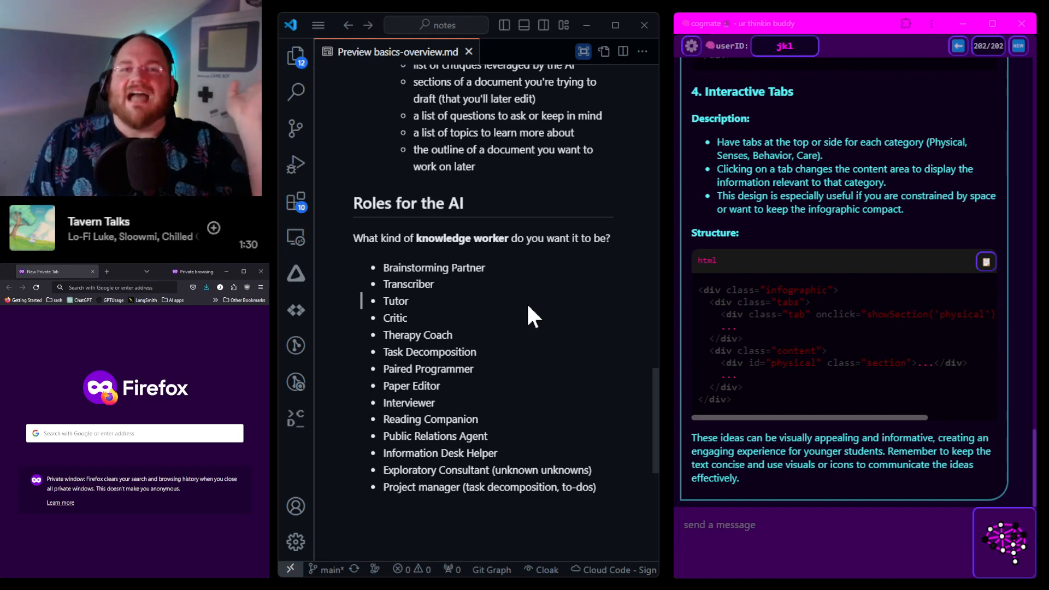
pyautogui.moveTo(591, 371)
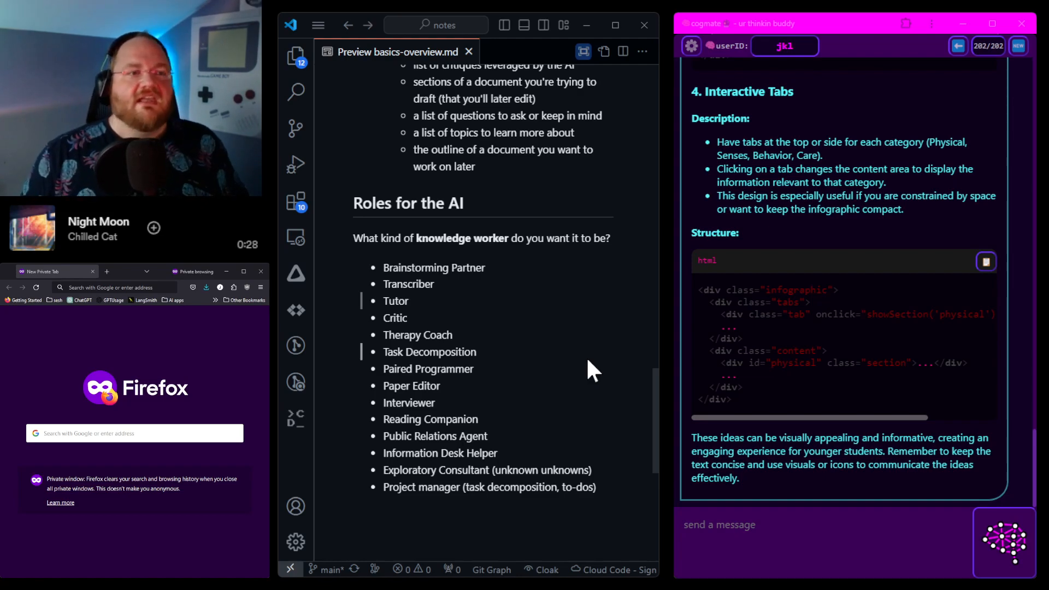
pyautogui.moveTo(461, 341)
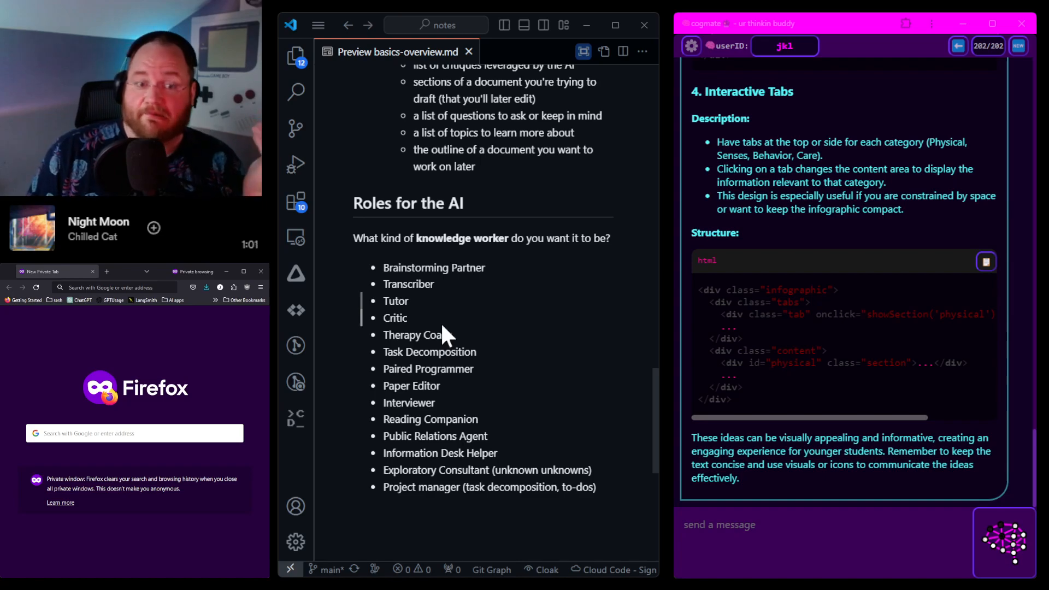
pyautogui.moveTo(436, 326)
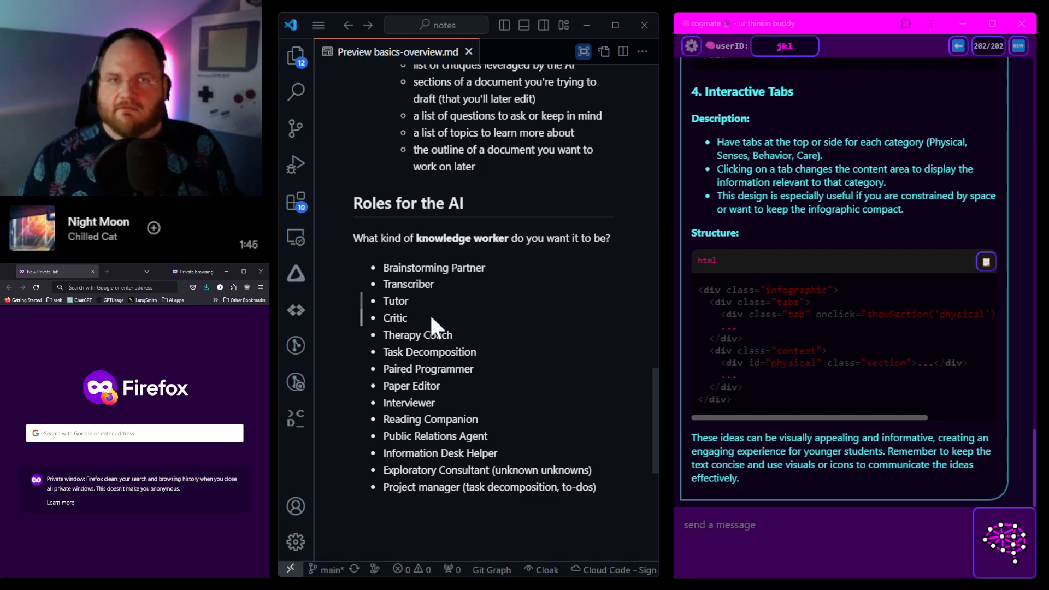
pyautogui.moveTo(545, 395)
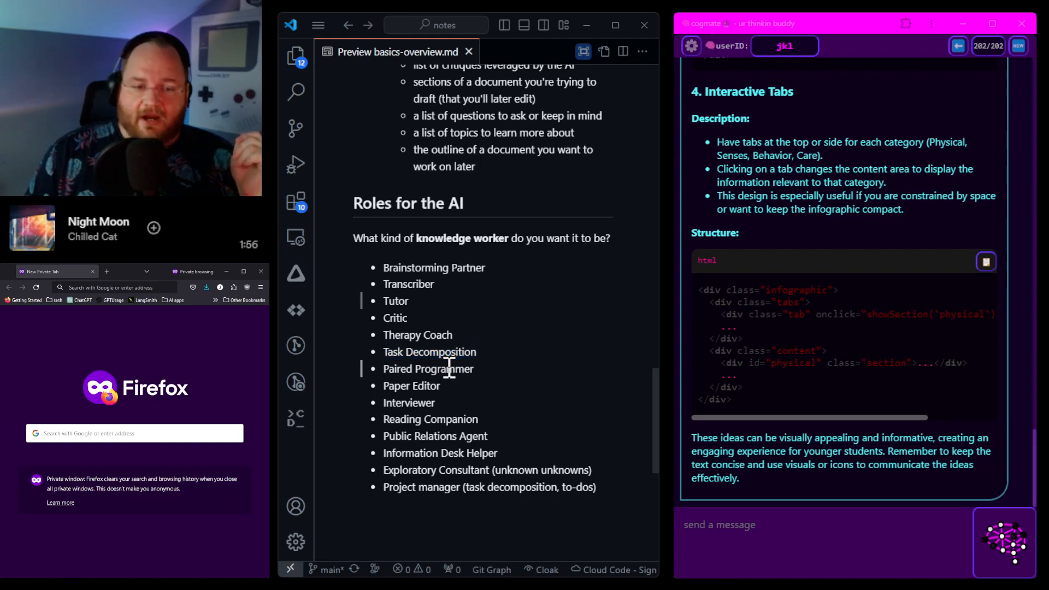
# Step: Open the markdown source at the Interviewer role beside the preview and bring up the editor group's overflow menu
pyautogui.doubleClick(429, 368)
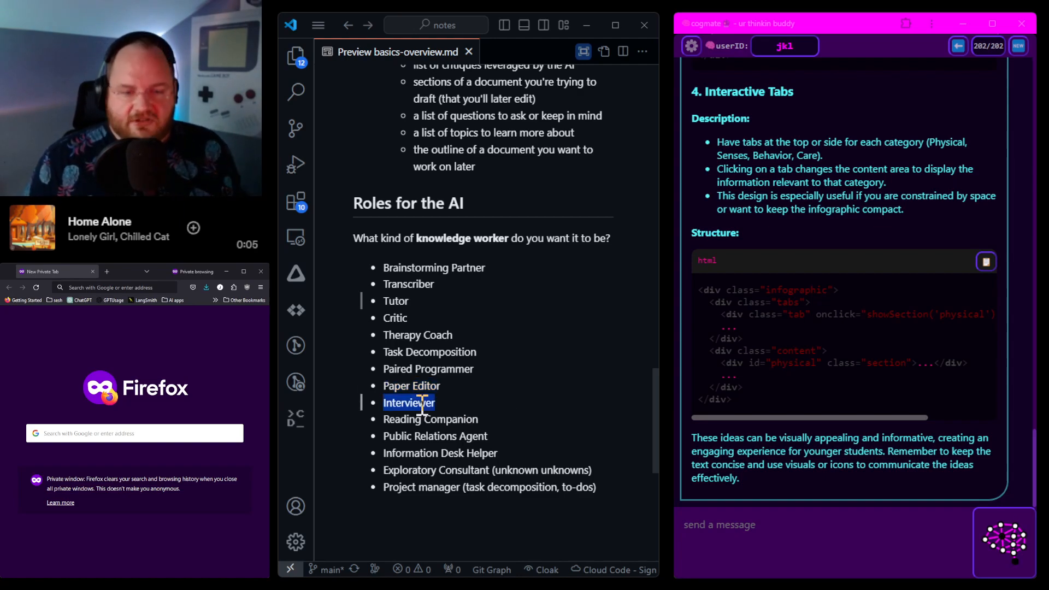
pyautogui.click(641, 51)
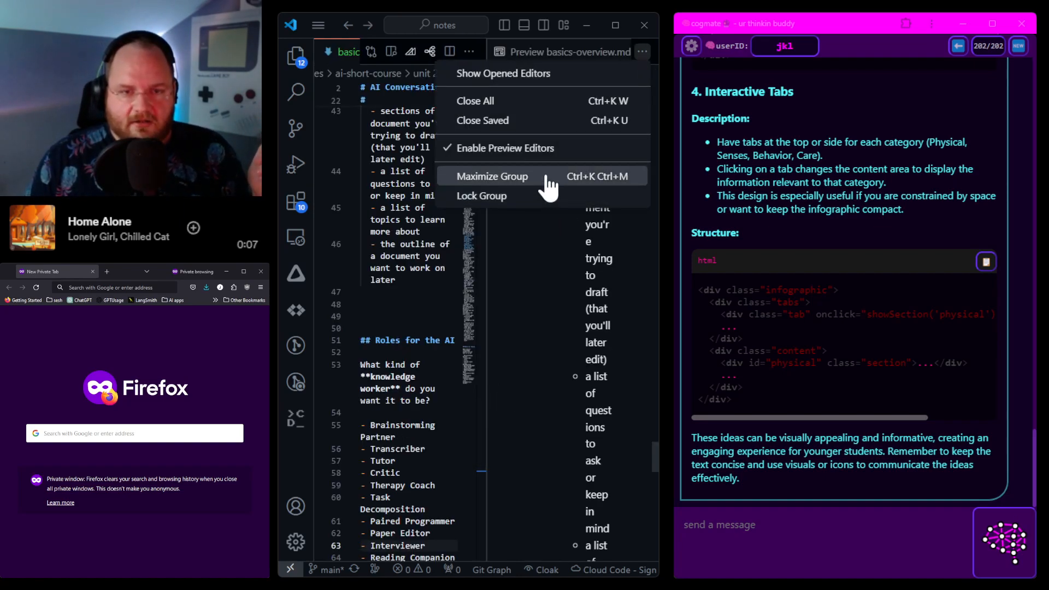
# Step: Choose Maximize Group so only the rendered notes preview remains
pyautogui.click(492, 176)
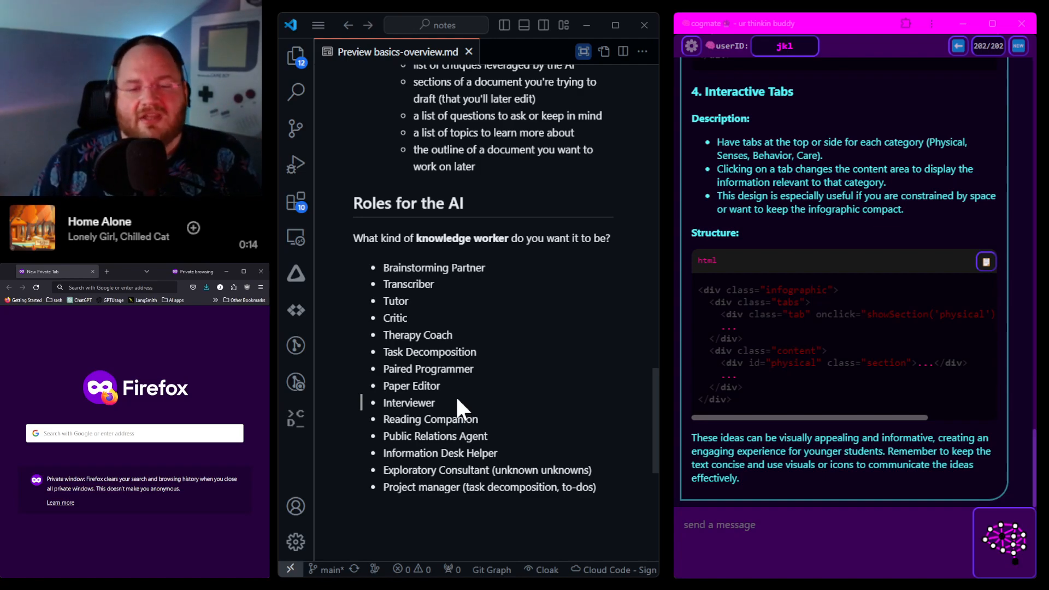
pyautogui.moveTo(468, 419)
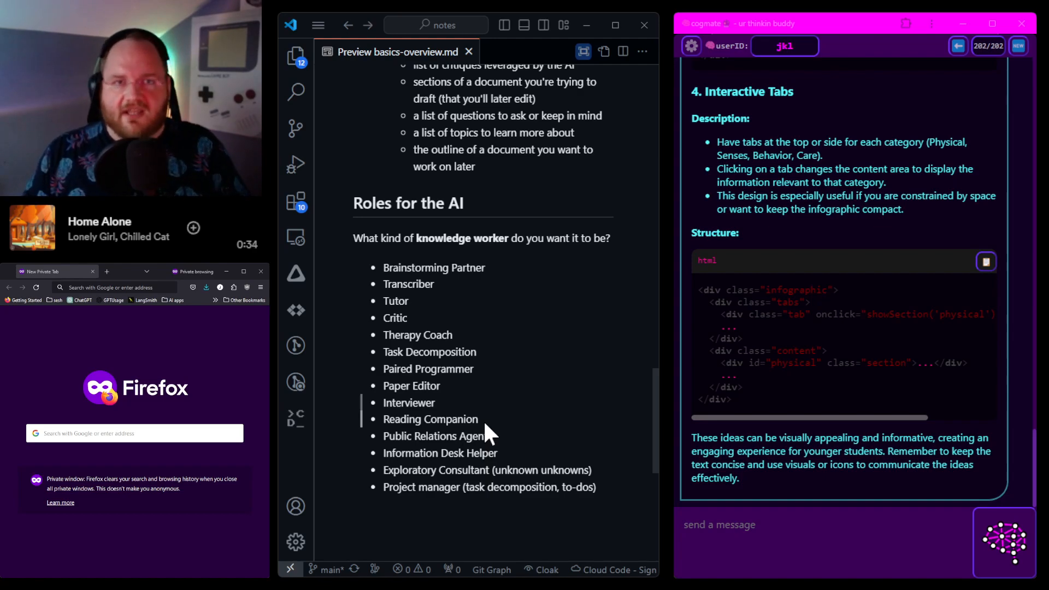
pyautogui.moveTo(419, 457)
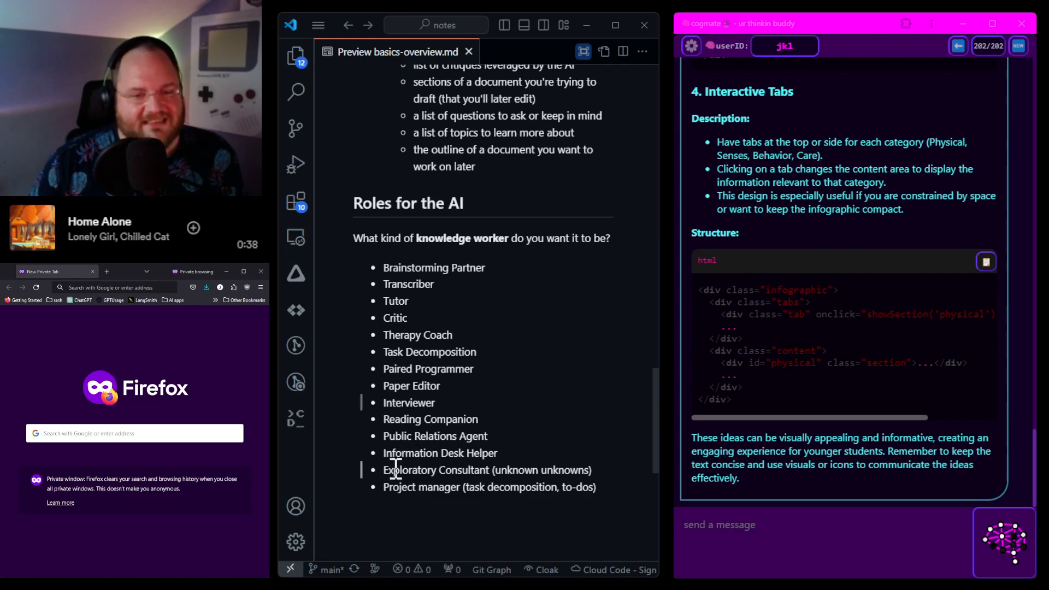
pyautogui.moveTo(562, 487)
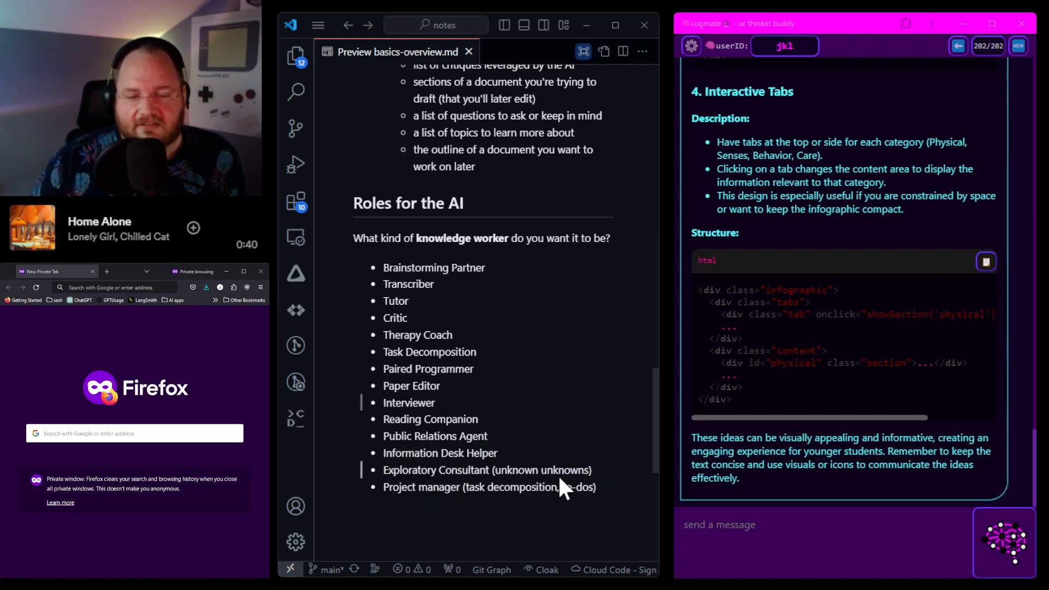
pyautogui.moveTo(486, 510)
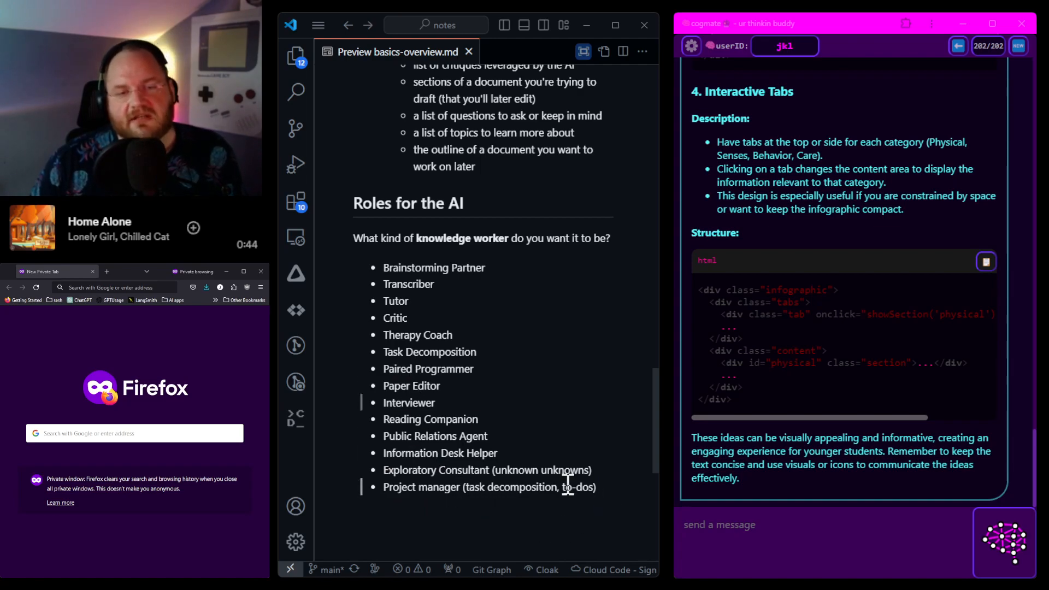
pyautogui.moveTo(499, 438)
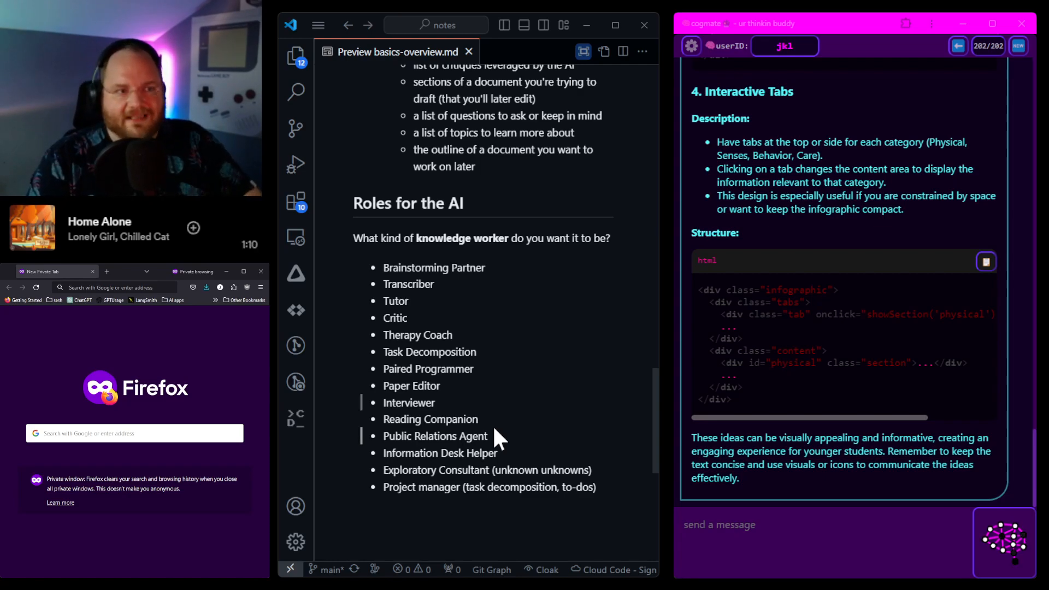
pyautogui.moveTo(579, 428)
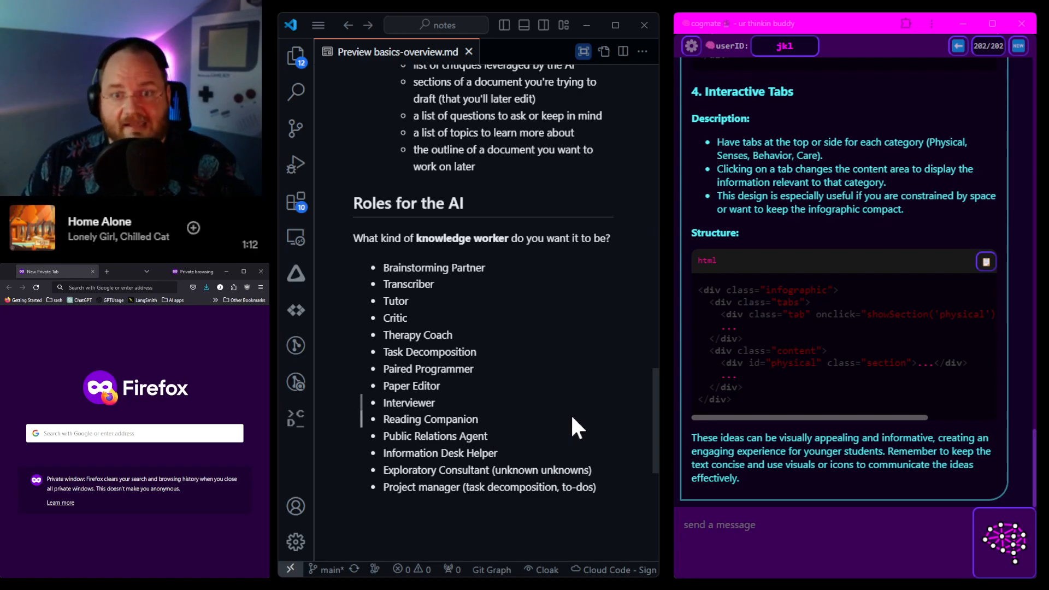
pyautogui.moveTo(552, 372)
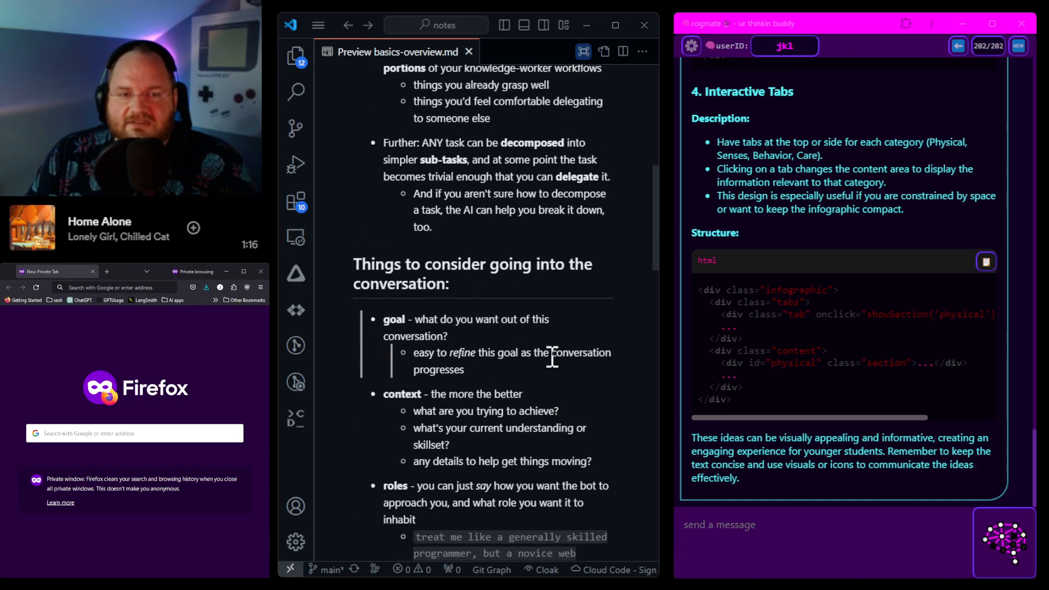
# Step: Scroll the preview back up to the 'AI Conversation Basics' title and introduction
pyautogui.scroll(3)
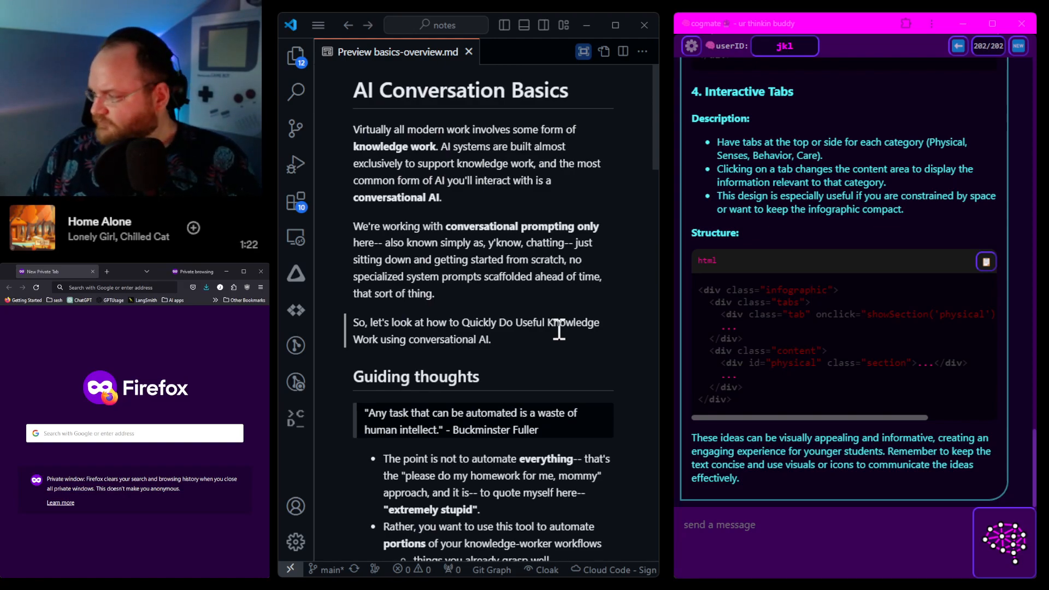
pyautogui.moveTo(535, 348)
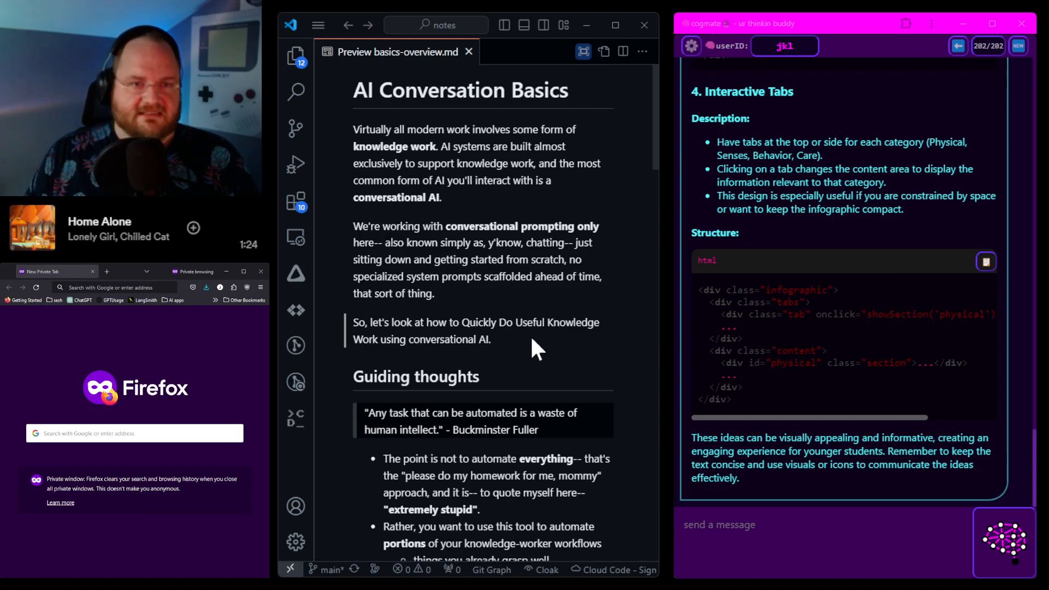